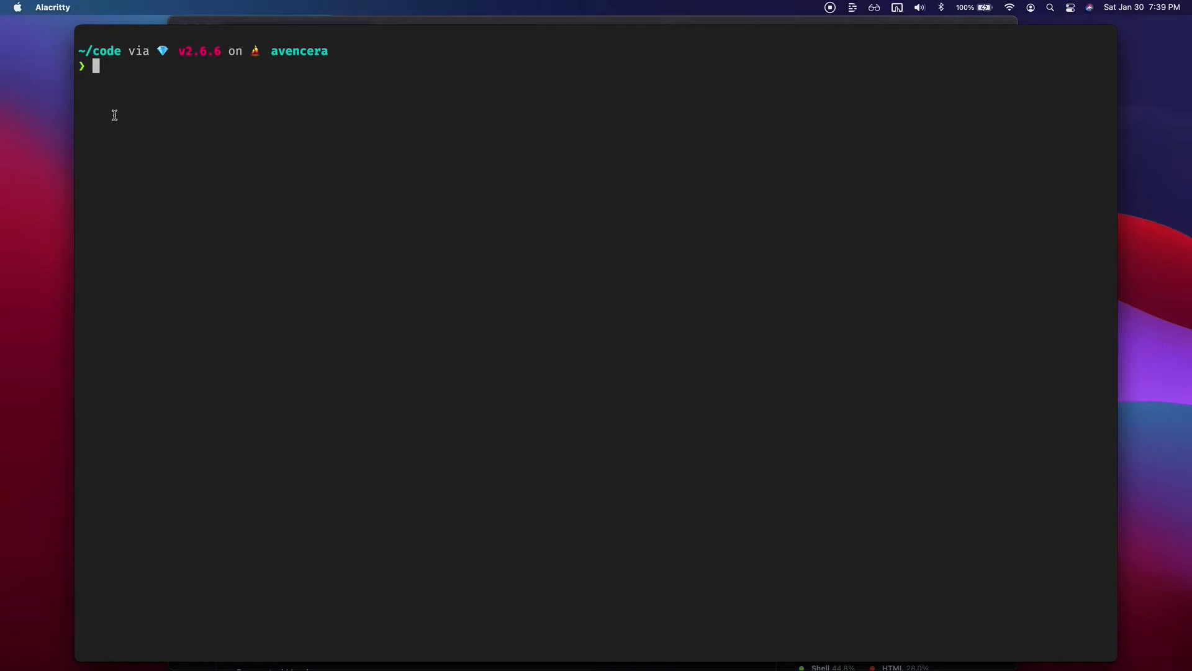
- Run 'helm version' to check the installed Helm release
type("helm version")
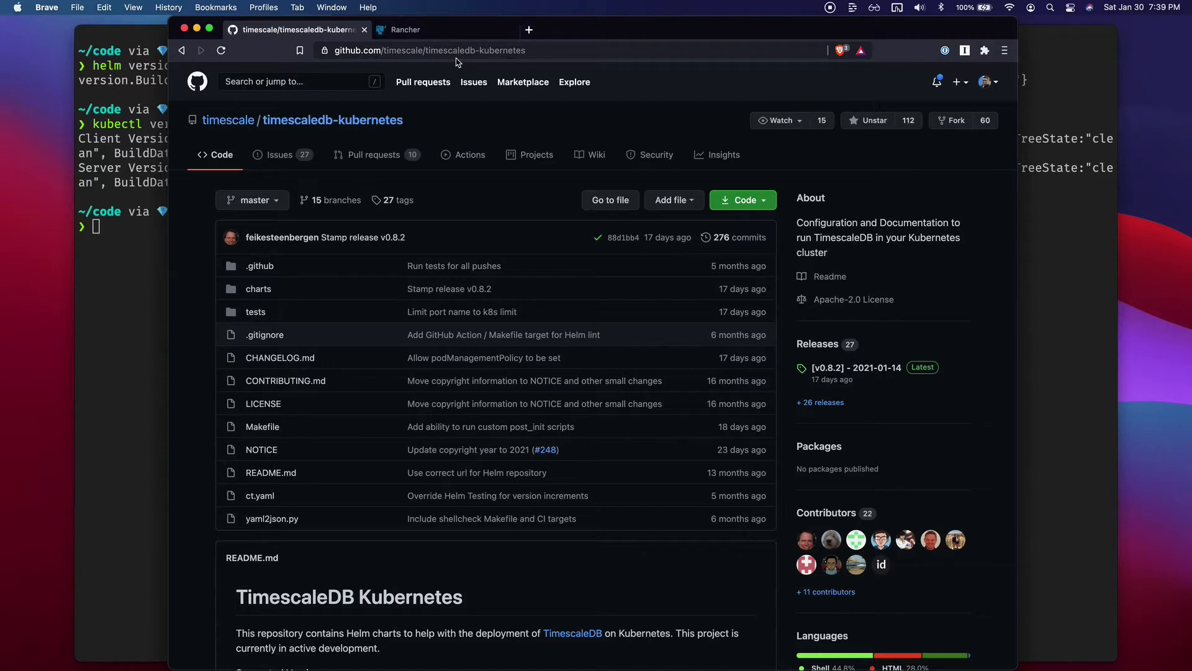
mouse_move(688, 219)
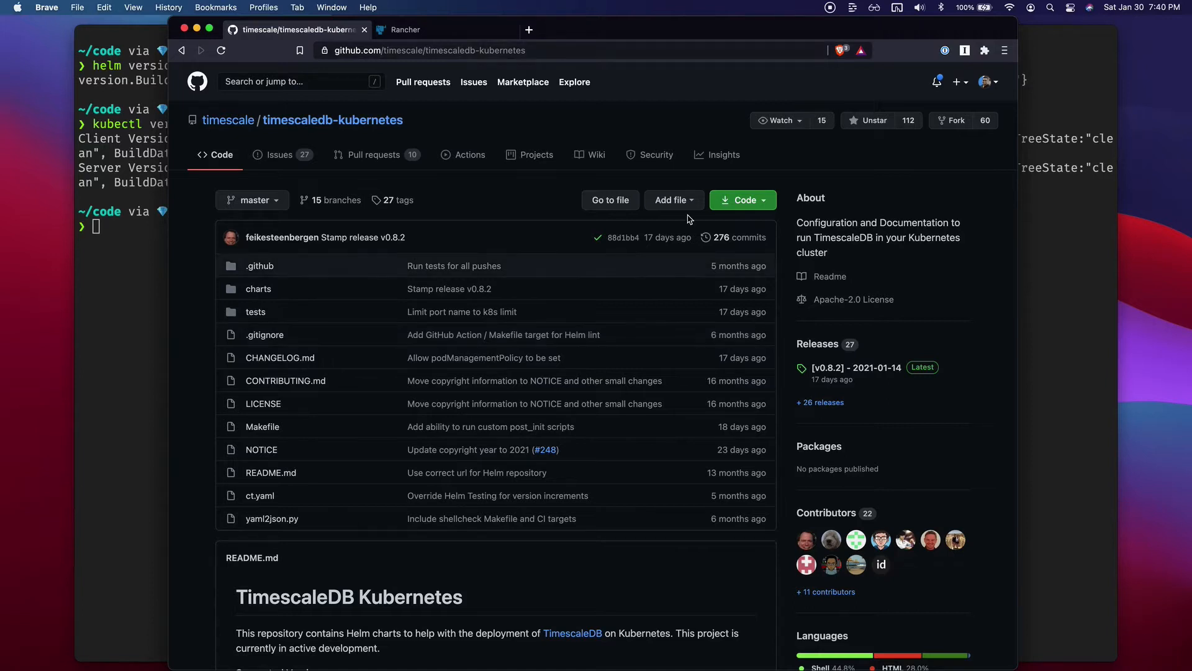
- Bring the Alacritty terminal back to the front after reviewing the repo page
left_click(743, 200)
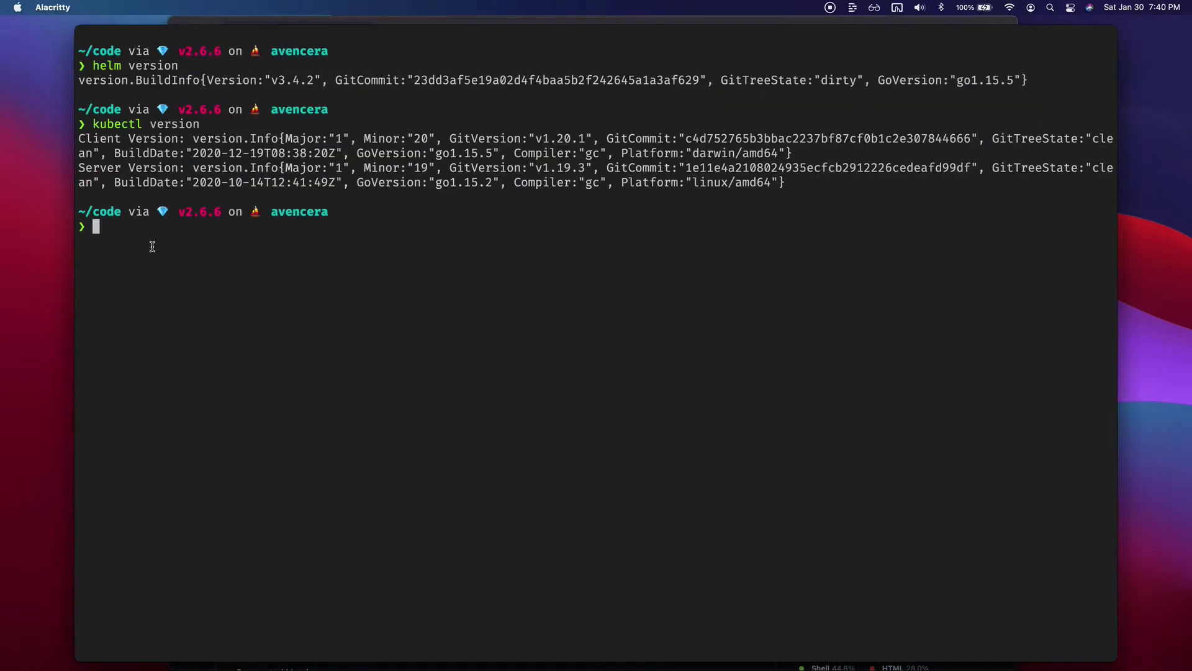
- Clone timescale/timescaledb-kubernetes into screencasts and open the cloned folder in Finder
type("cd screencasts/")
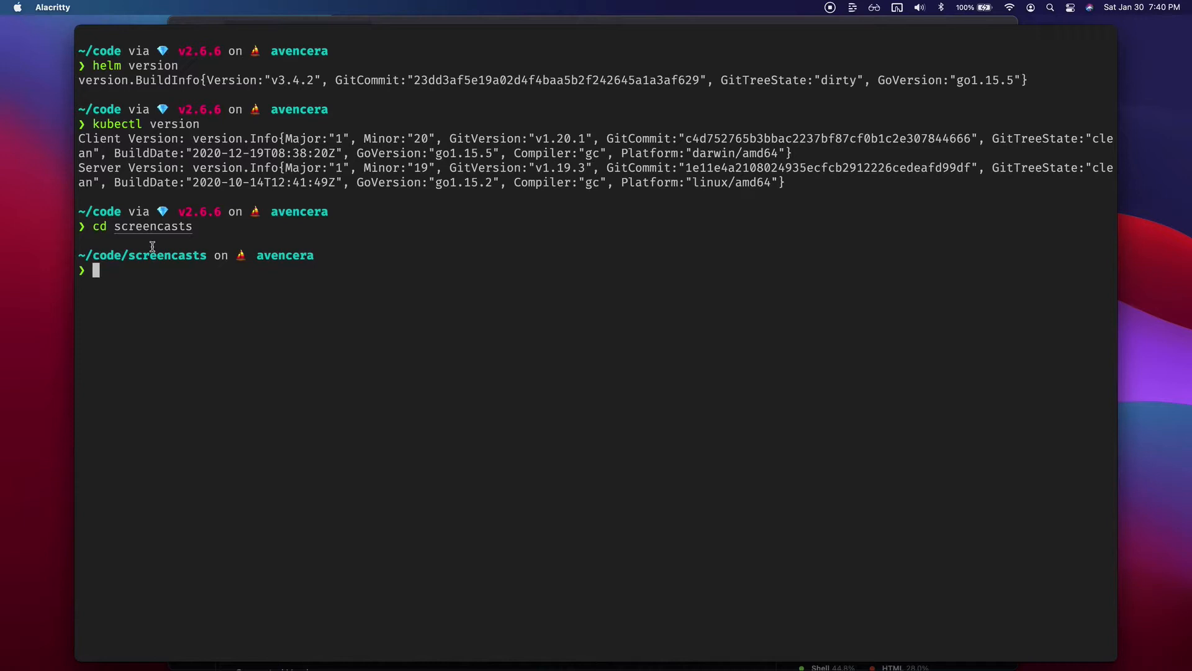
type("git clone git@github.com:timescale/timescaledb-kubernetes.git")
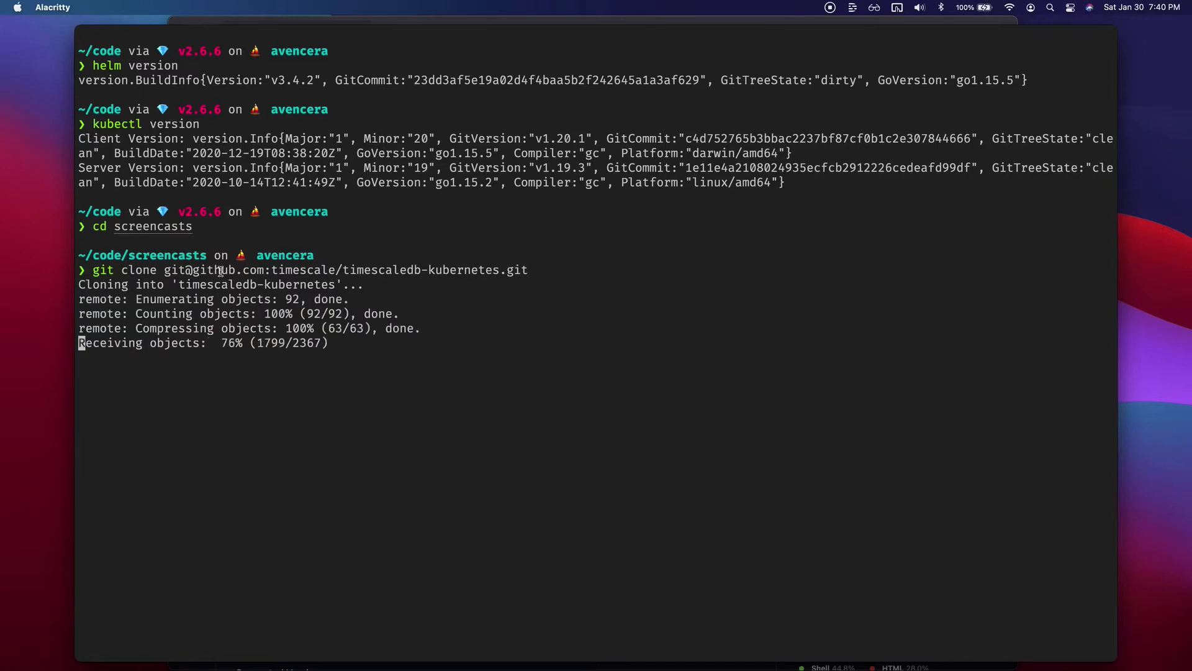
type("open timescaledb-kubernetes/")
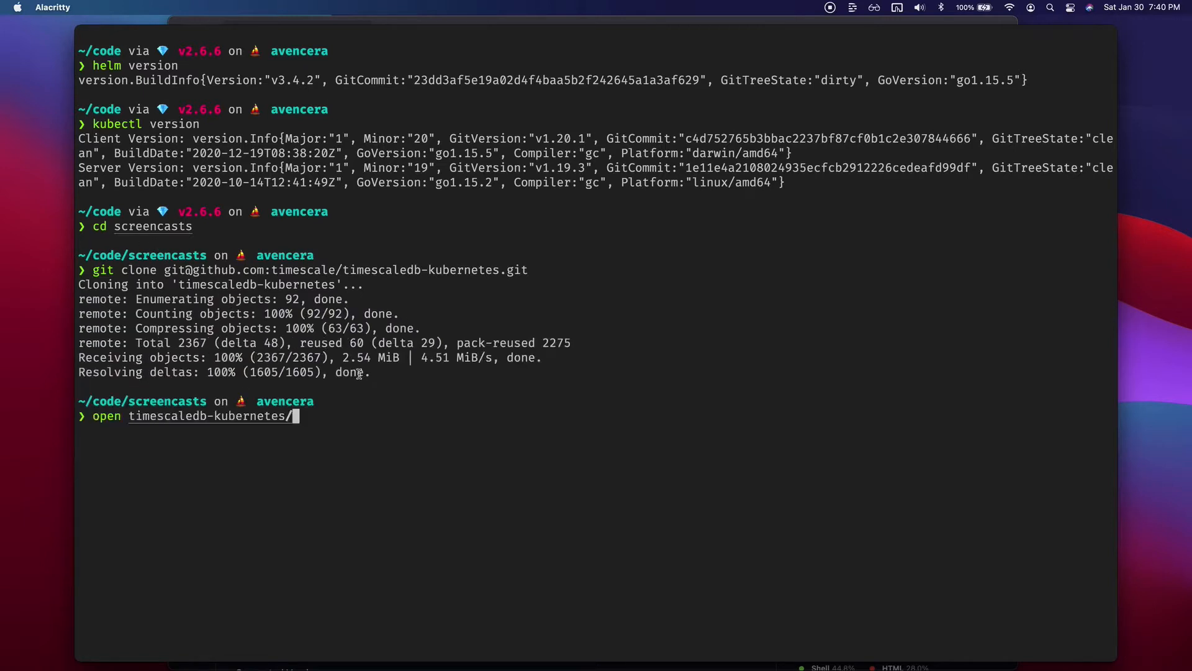
key("Return")
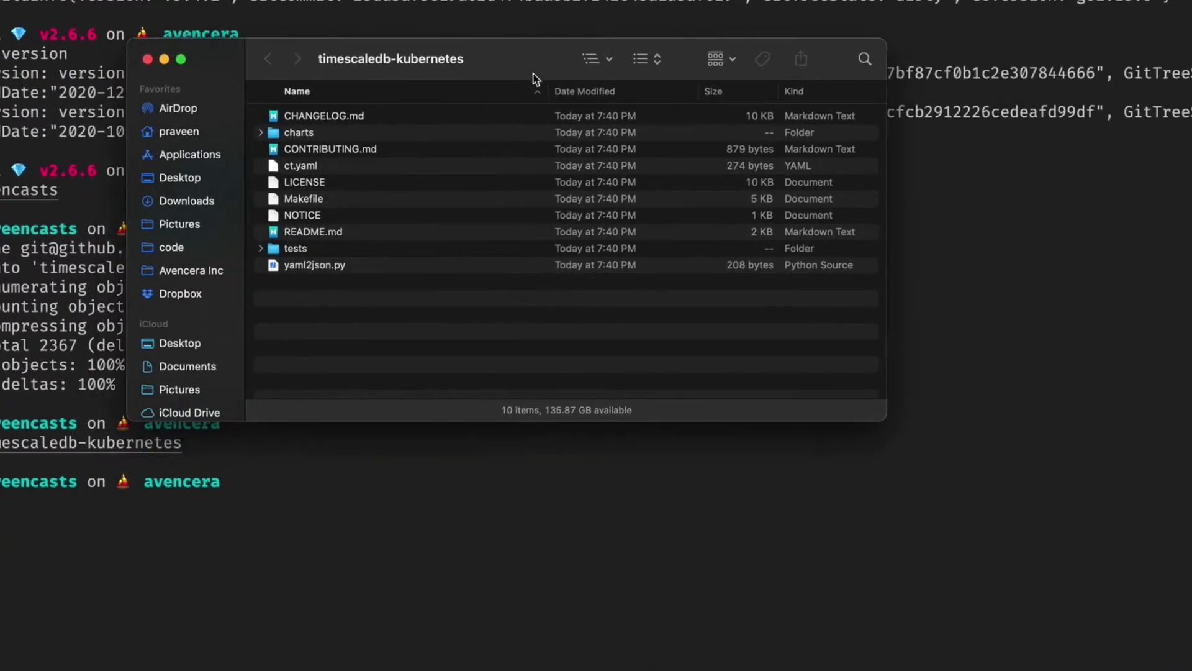
mouse_move(258, 138)
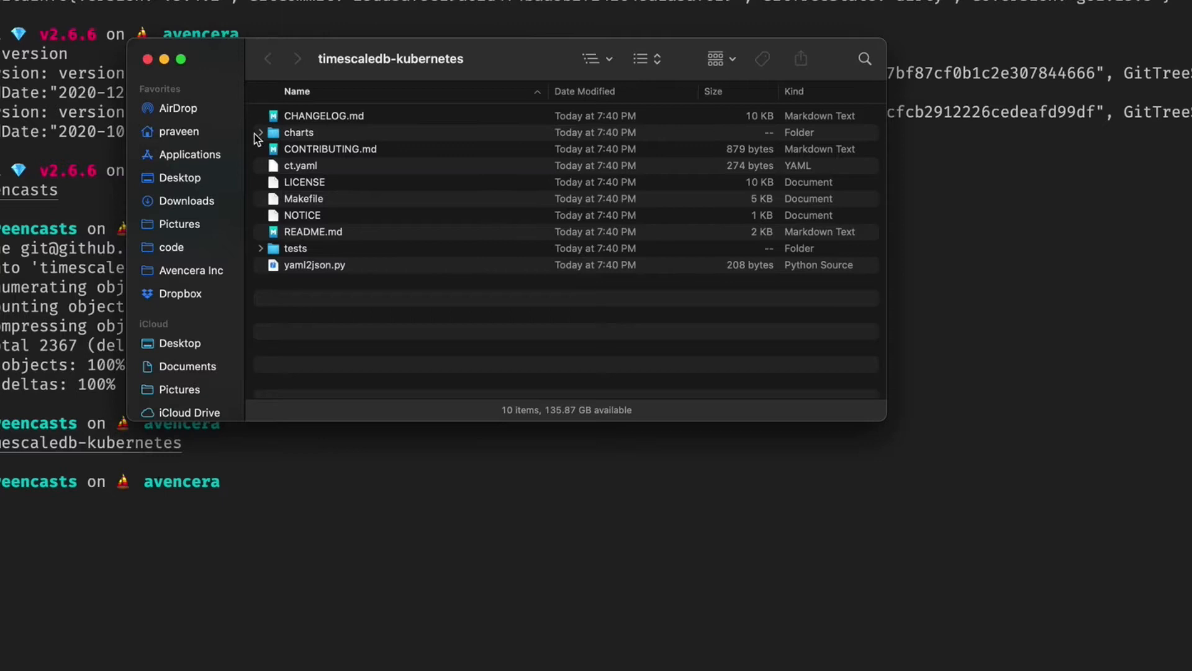
- Expand charts, select everything in the repo folder and place timescaledb-multinode at the root
left_click(261, 132)
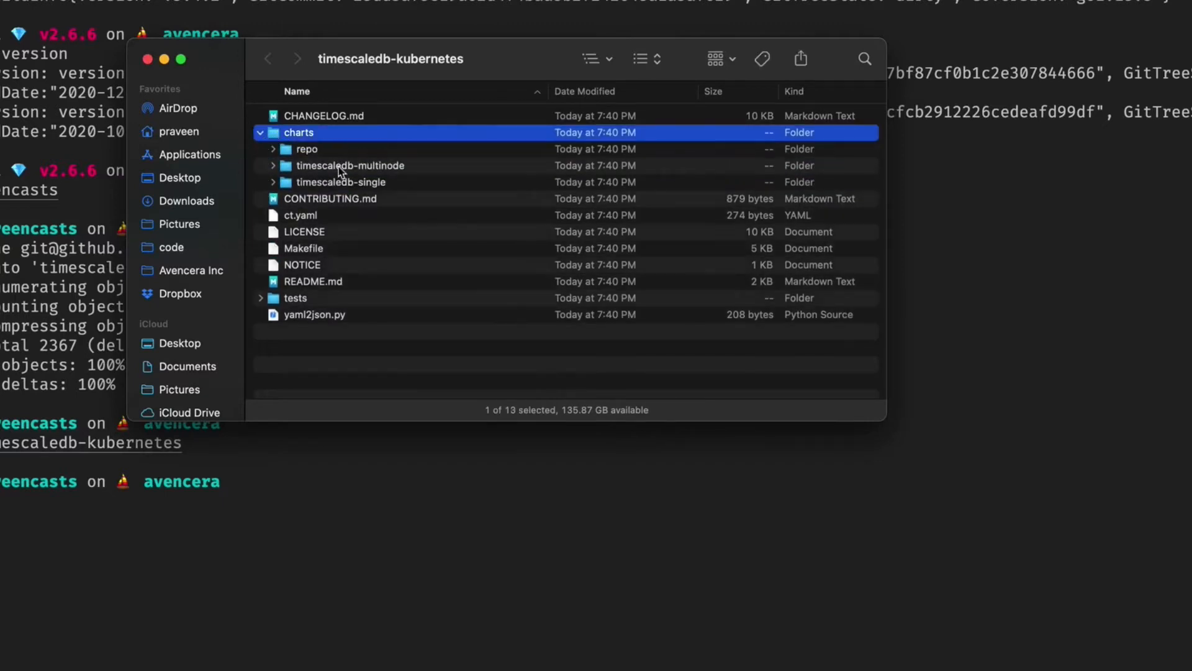
mouse_move(322, 173)
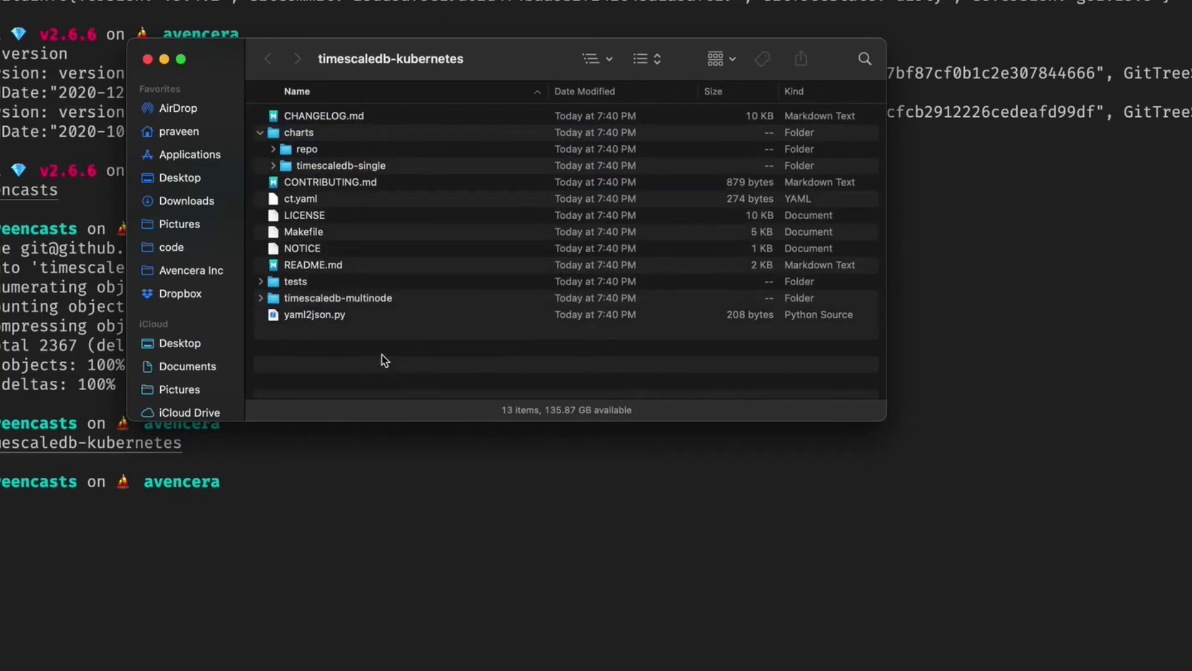
key("cmd+a")
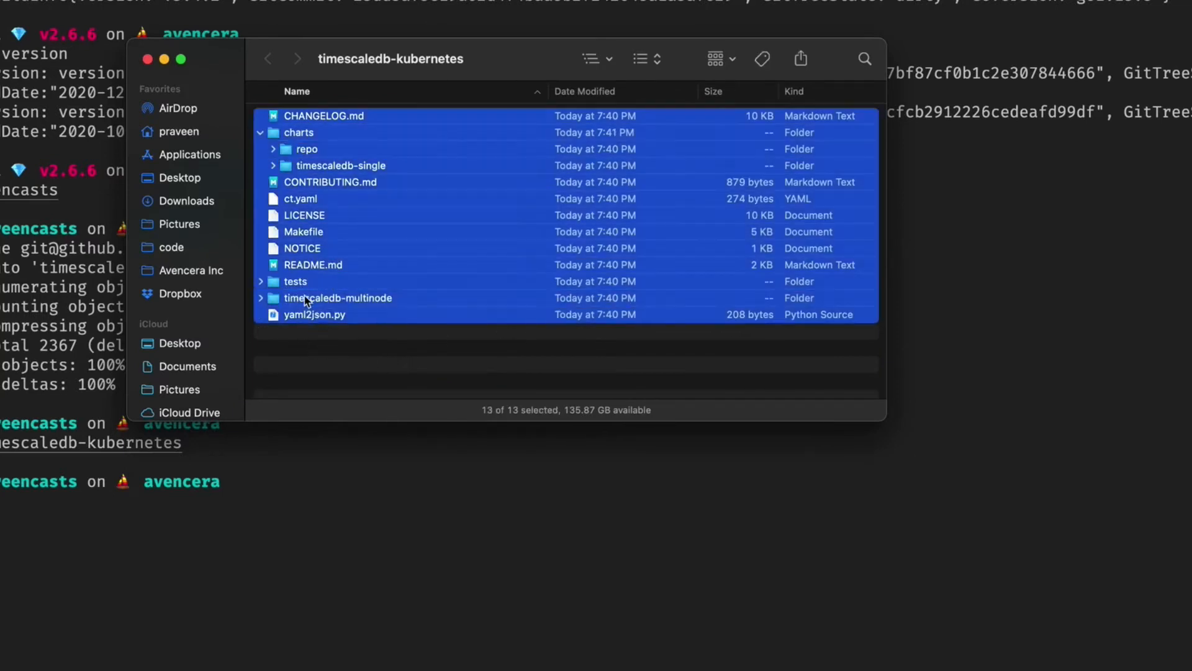
left_click(338, 298)
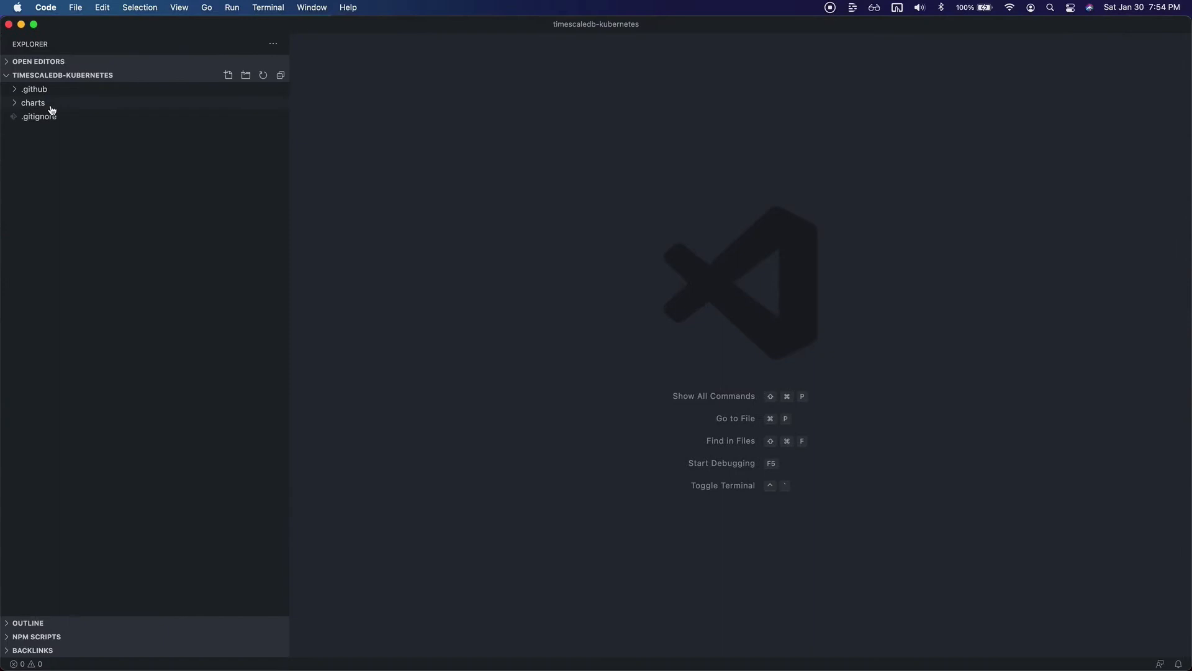
- In values.yaml set image timescale/timescaledb-ha with tag pg12.5-ts2.0.0-p0
left_click(32, 102)
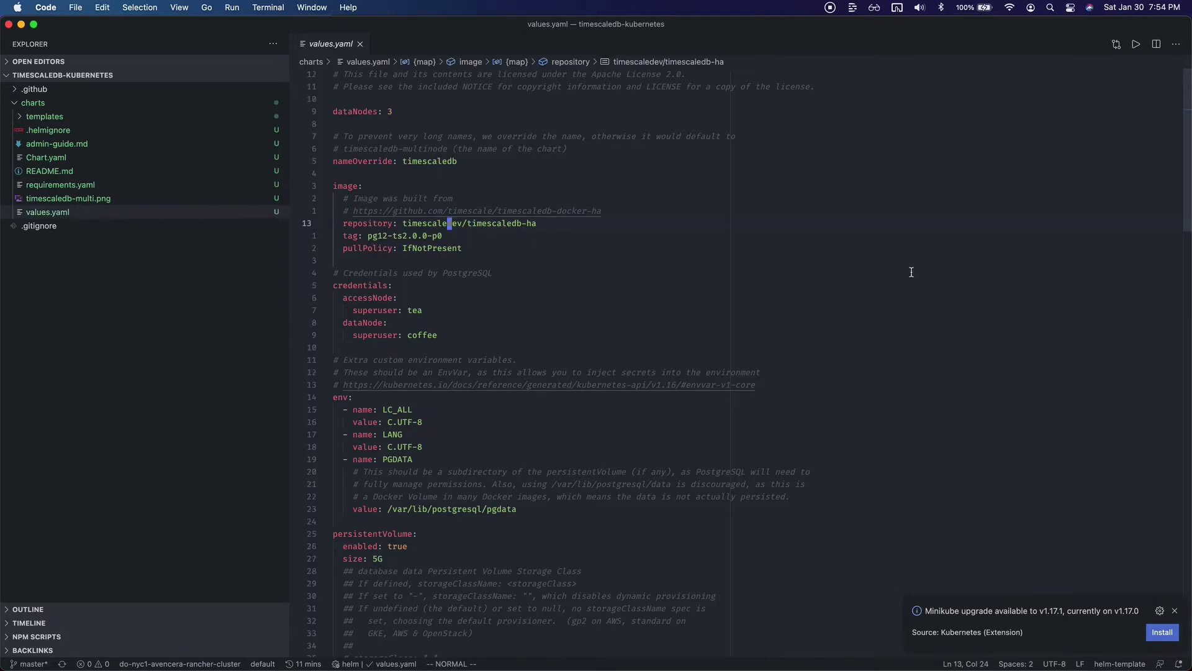
mouse_move(927, 272)
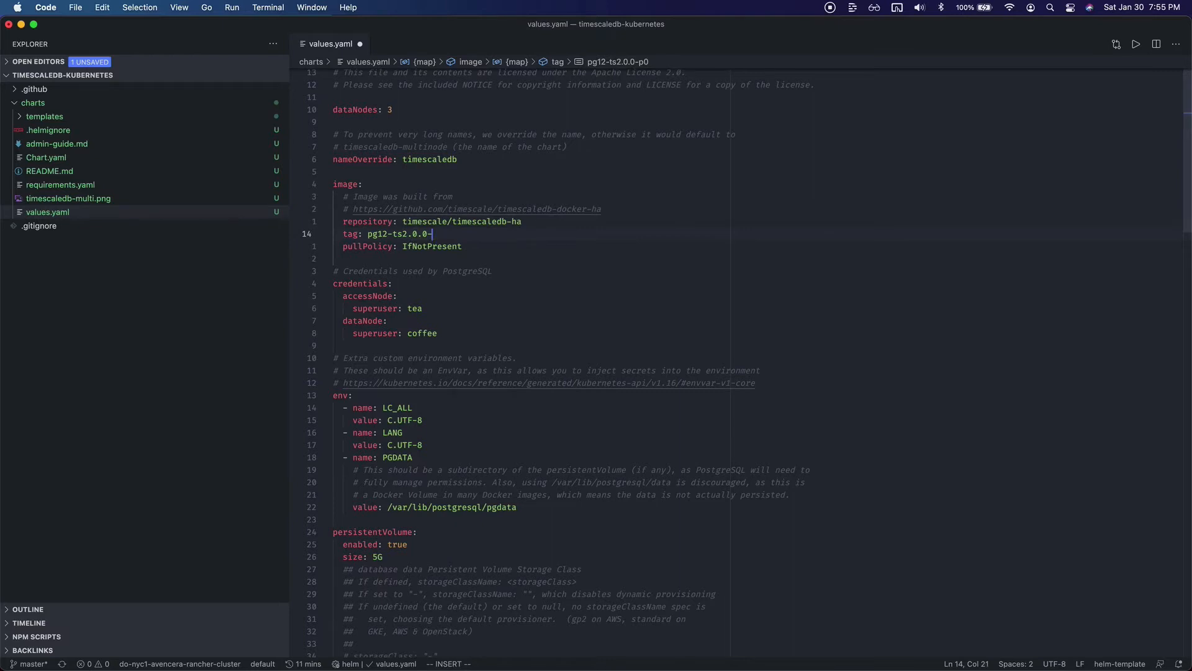
key("Backspace")
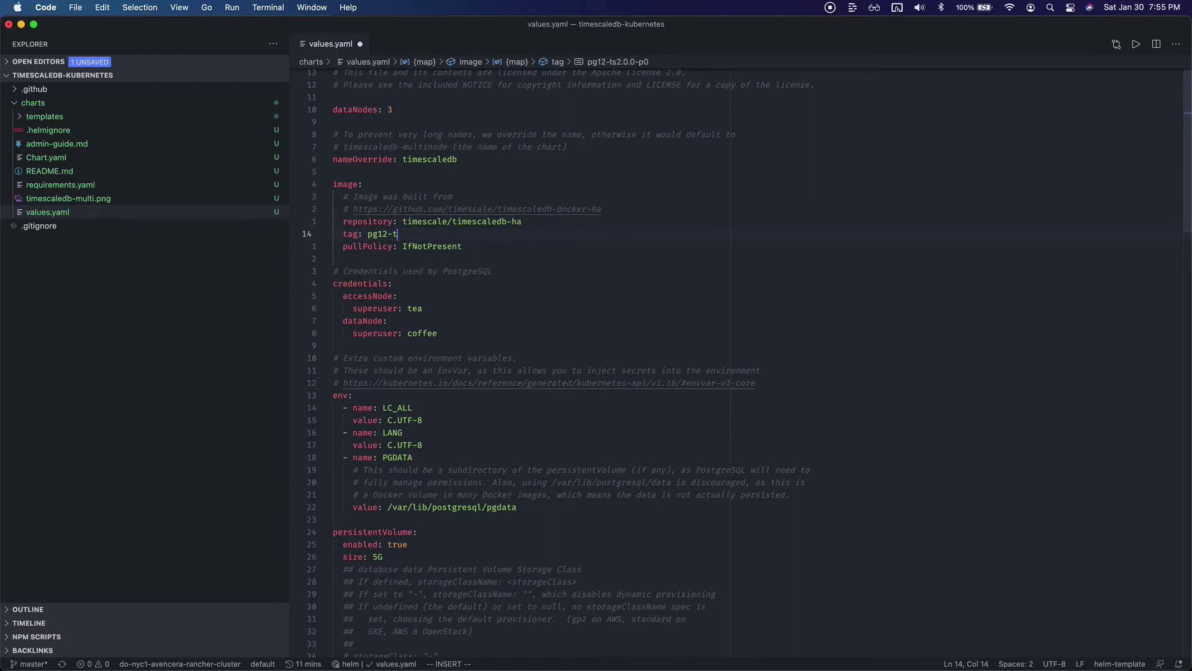
type("2.5-ts2.0.0-p0")
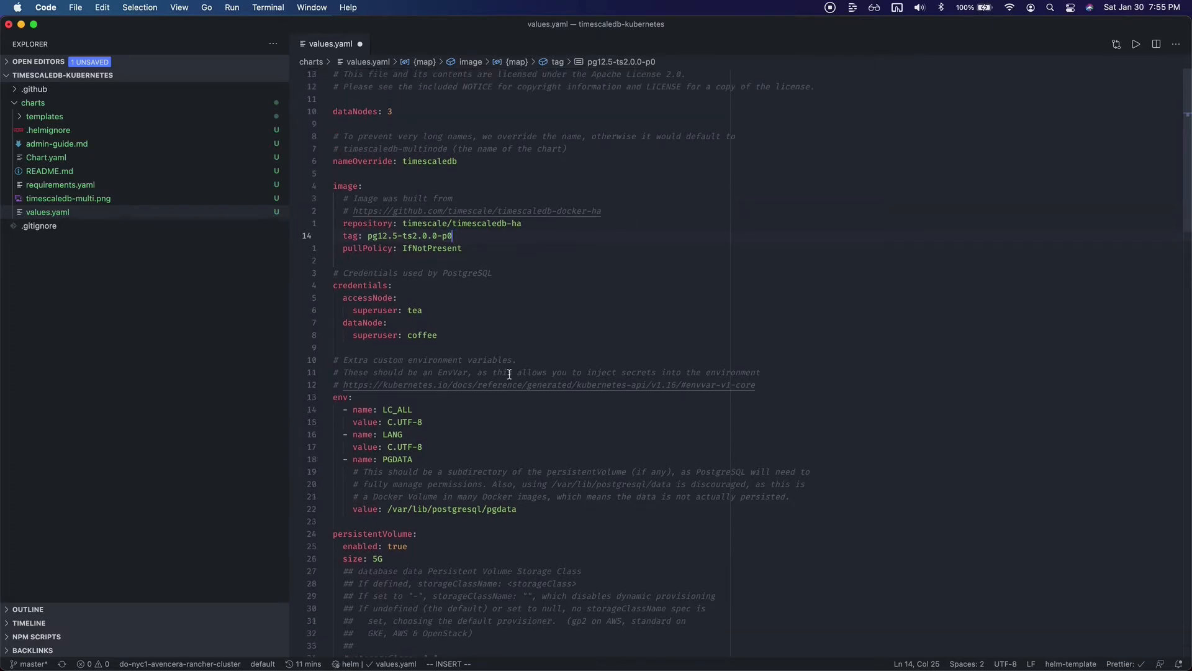
scroll("down", 3)
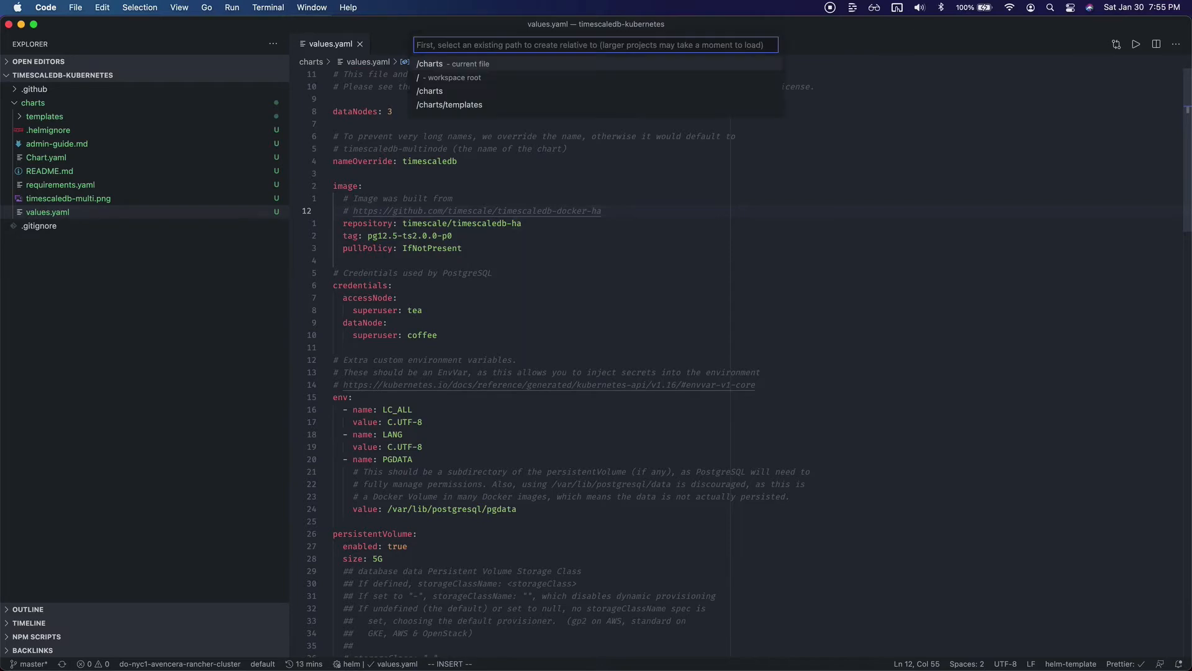
- Create .pgpass at the workspace root with password entries for postgres and admin
left_click(447, 77)
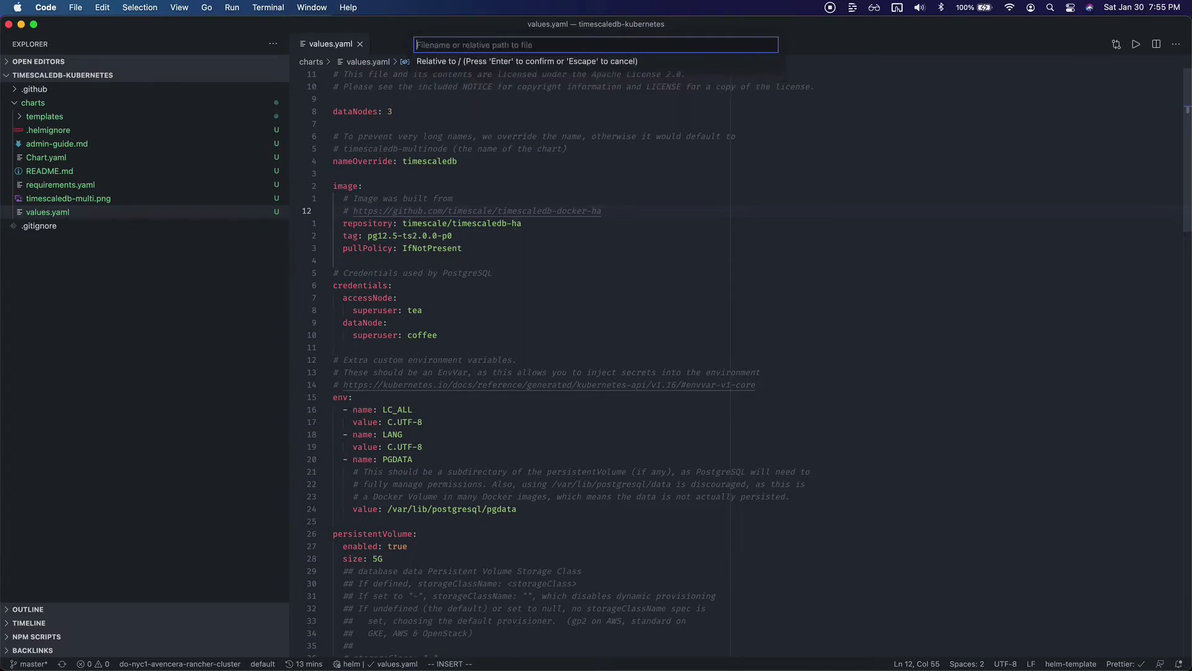
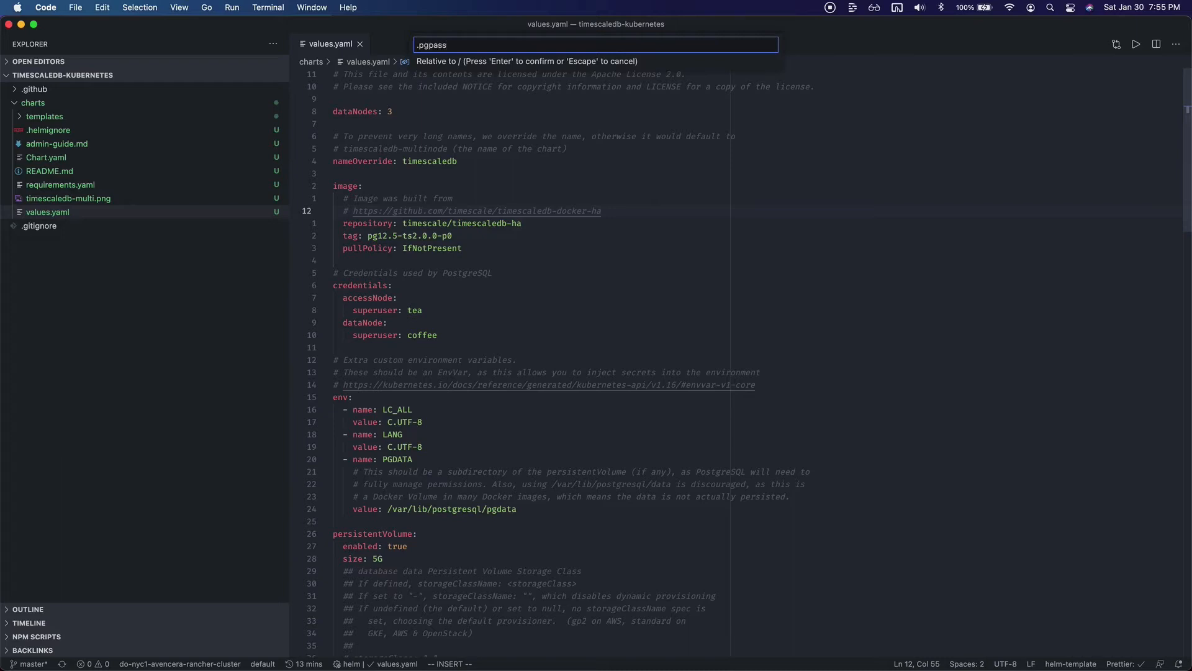
key("Enter")
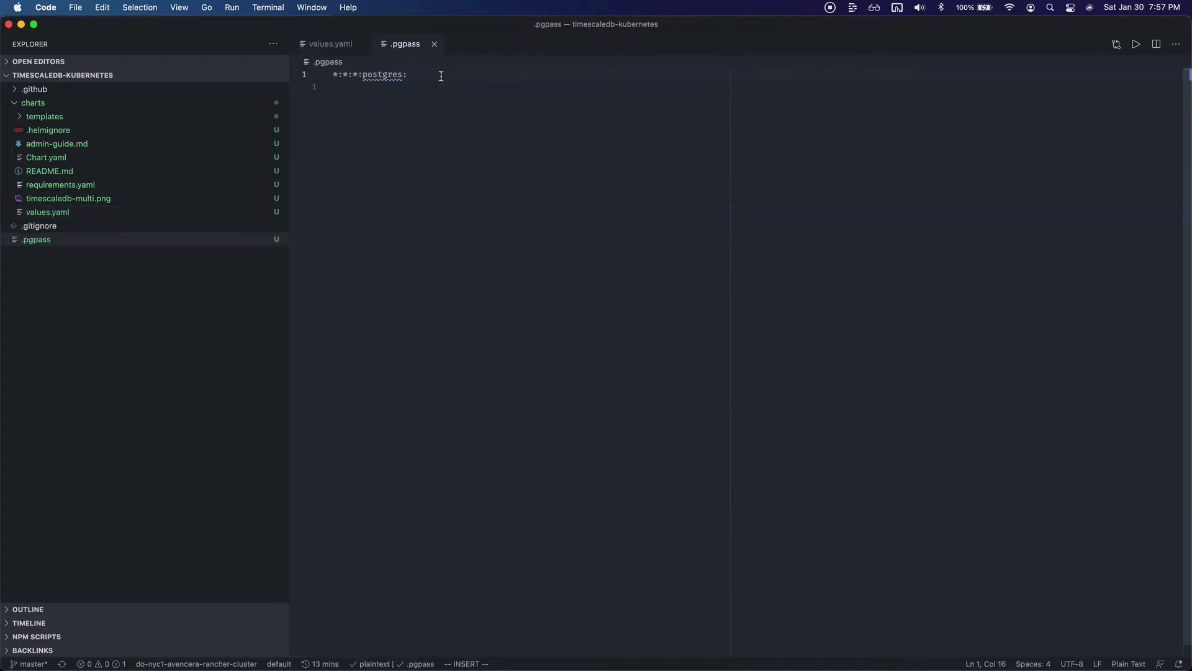
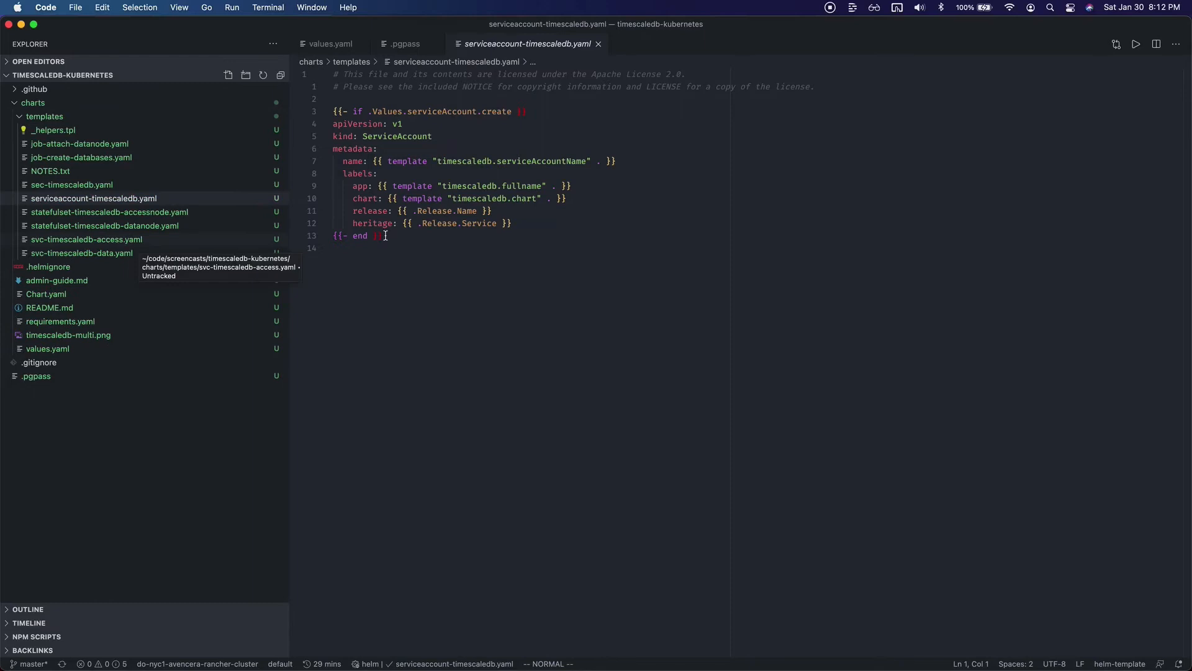
- In svc-timescaledb-access.yaml replace 'type: LoadBalancer' with 'type: ClusterIP'
left_click(86, 240)
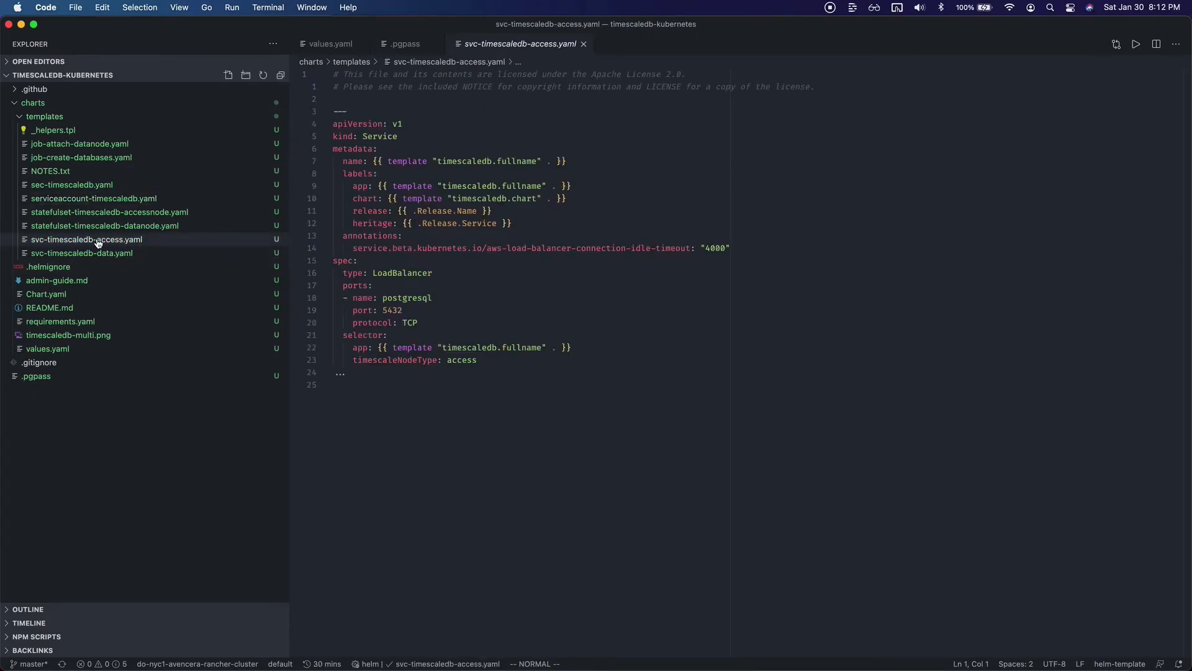
left_click(378, 272)
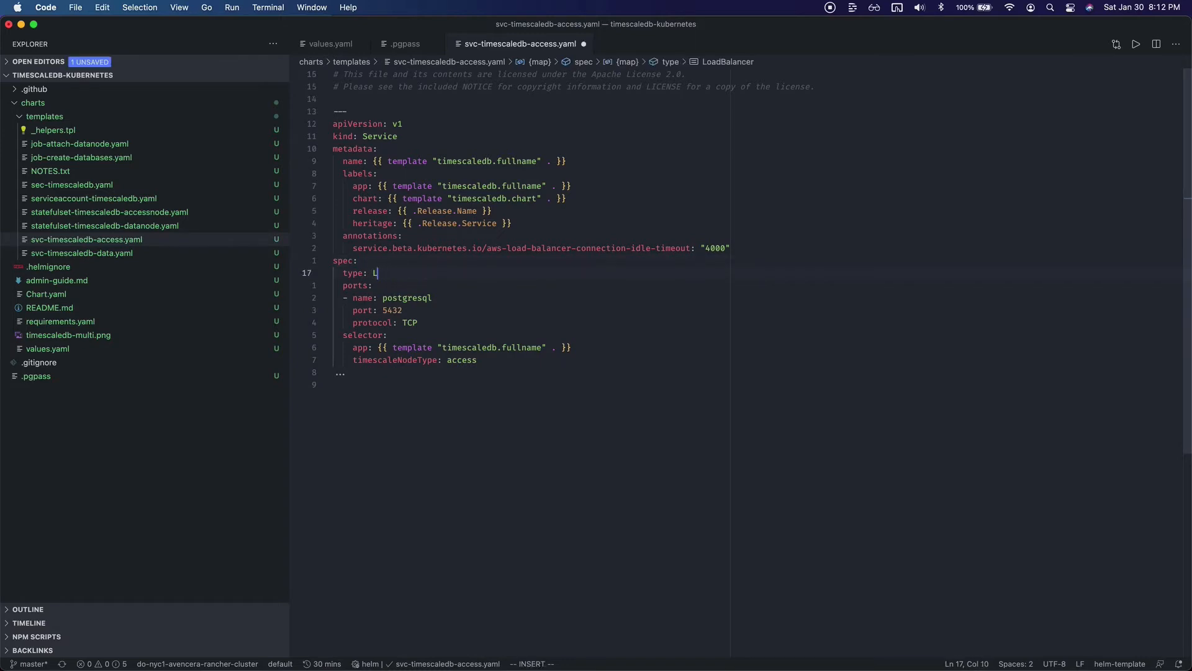
type("Cluster")
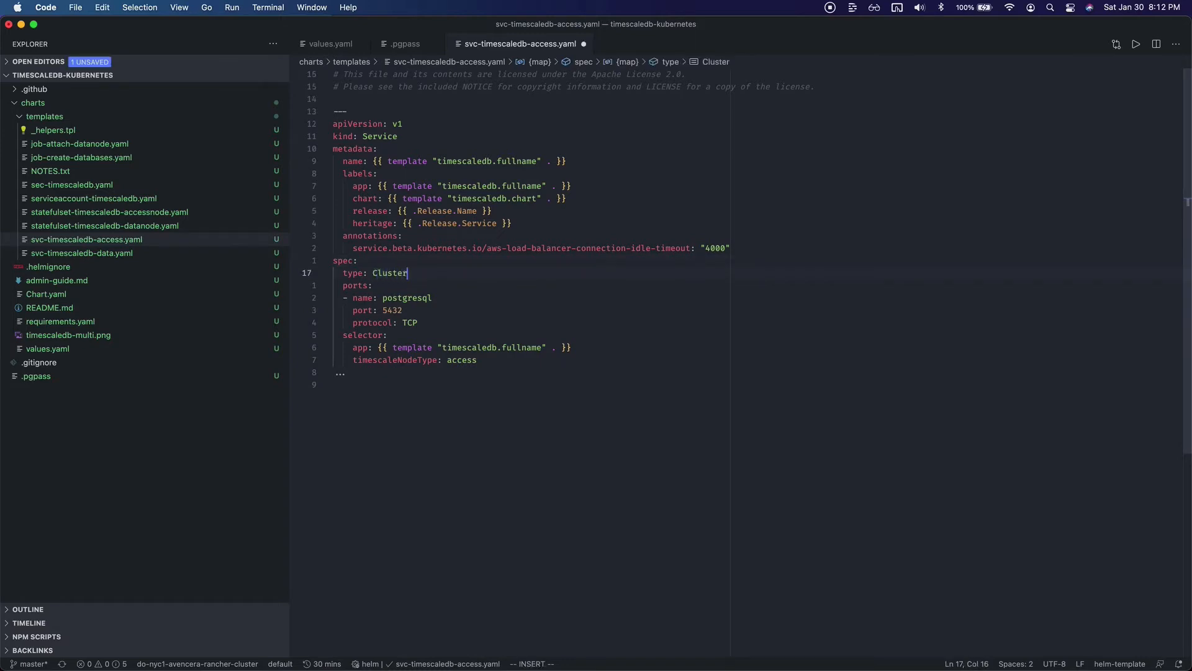
type("I")
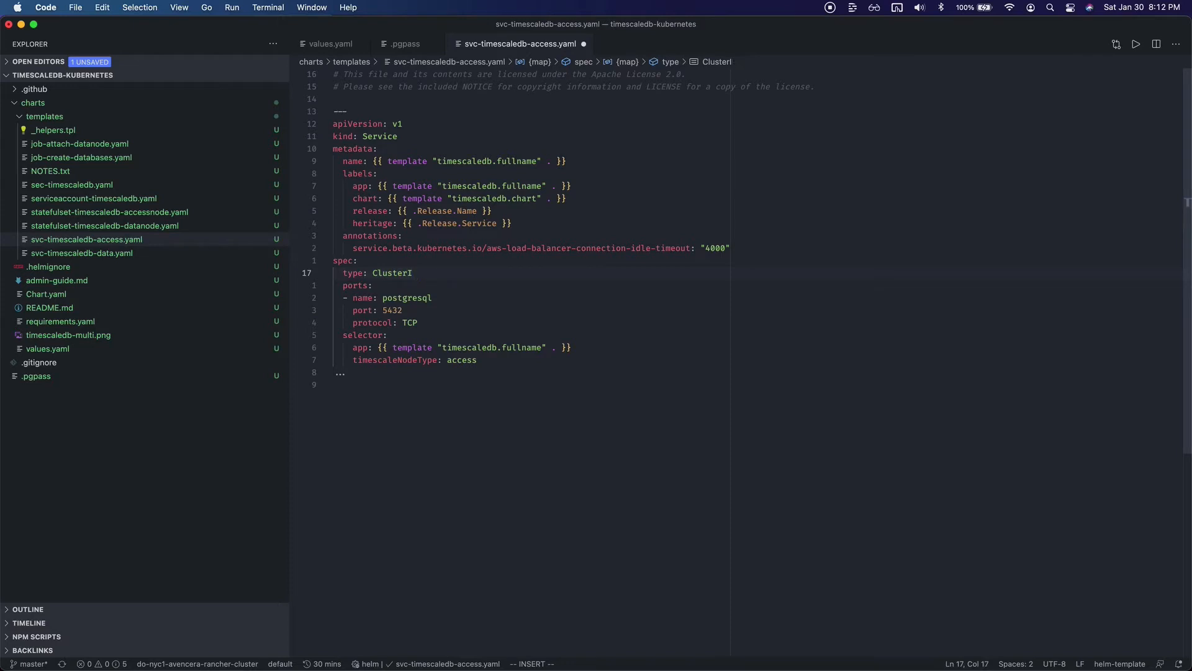
type("P")
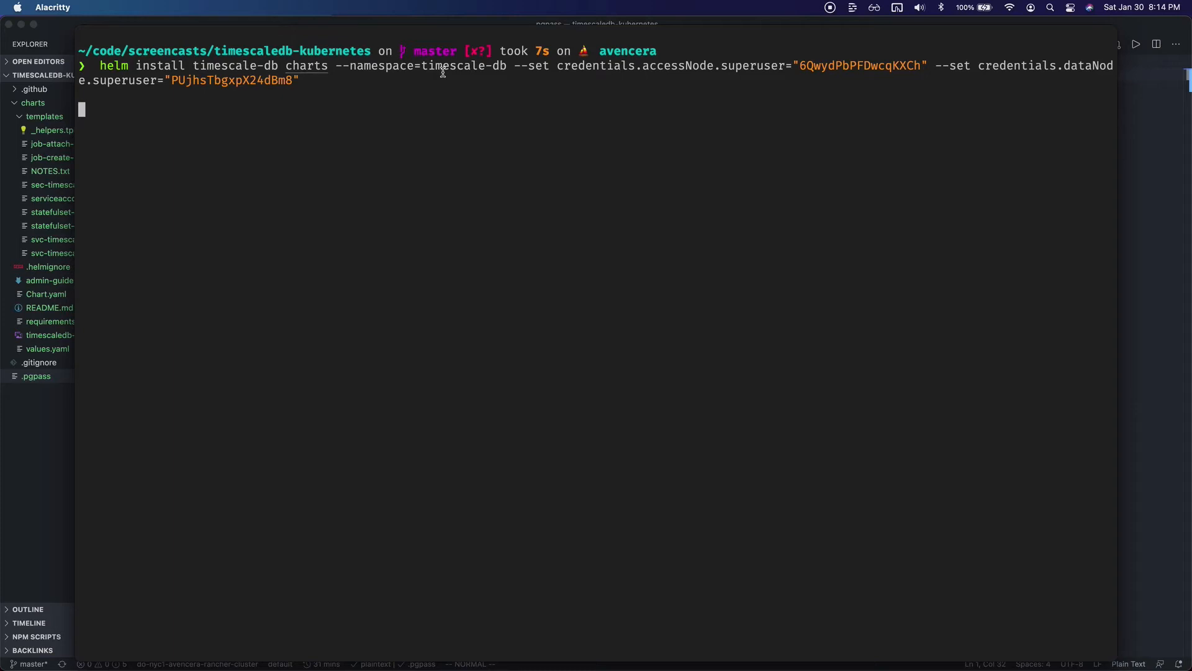
- Run the helm install of charts as timescale-db in namespace timescale-db with superuser credentials
key("Enter")
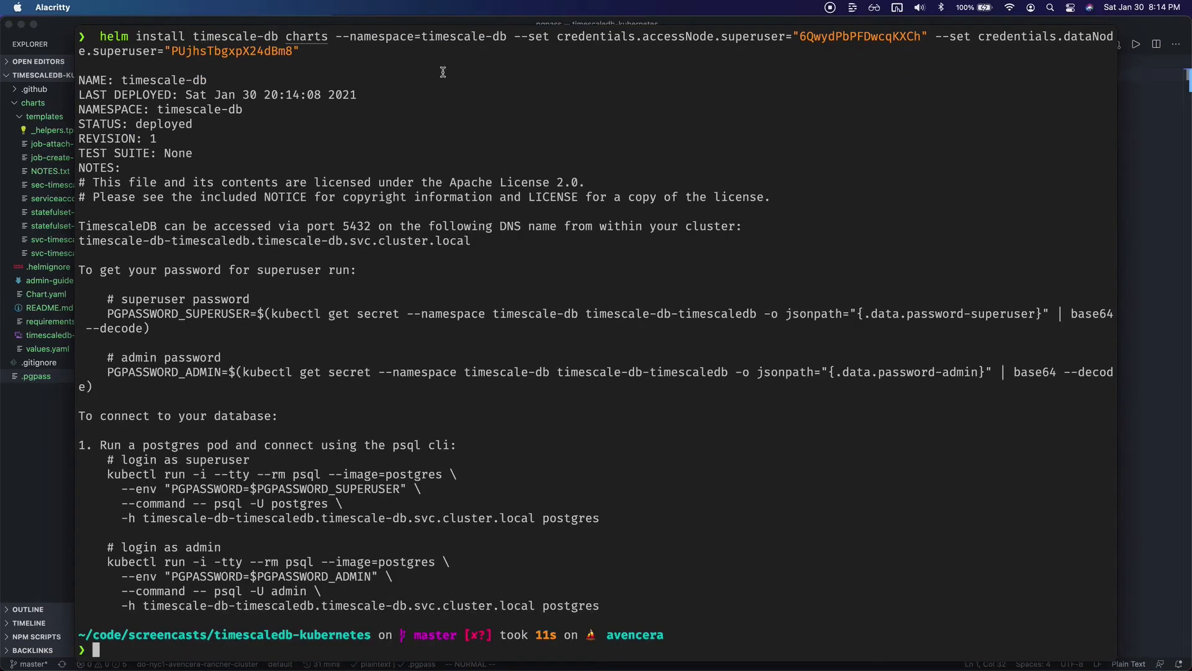
mouse_move(444, 77)
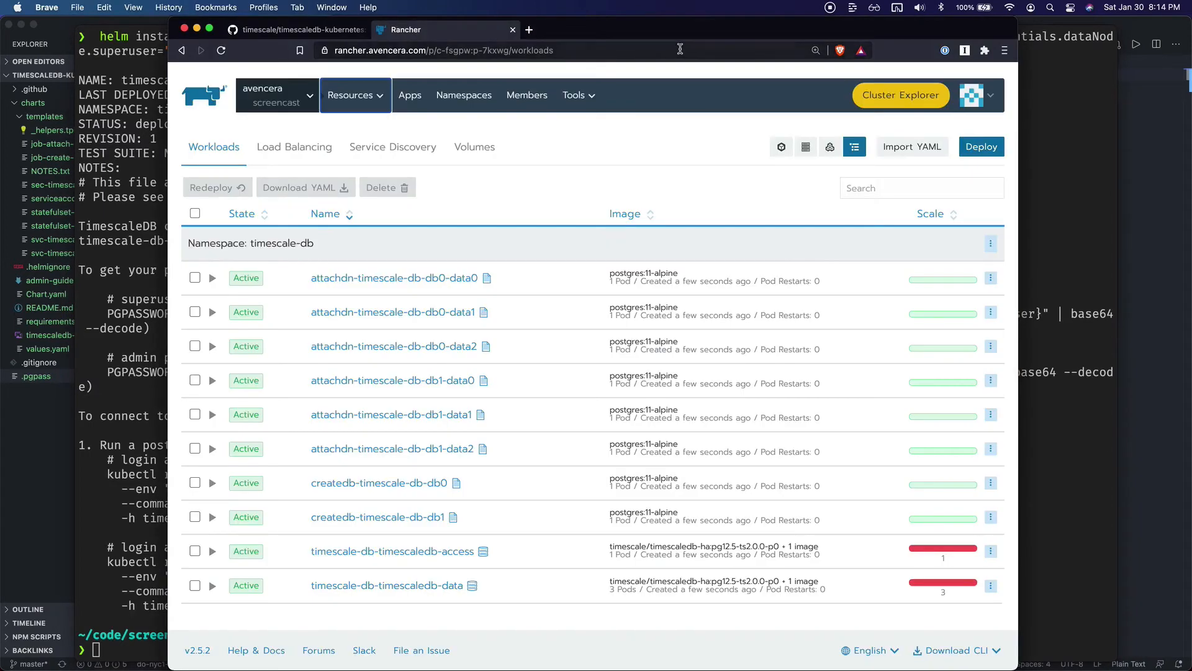
mouse_move(656, 298)
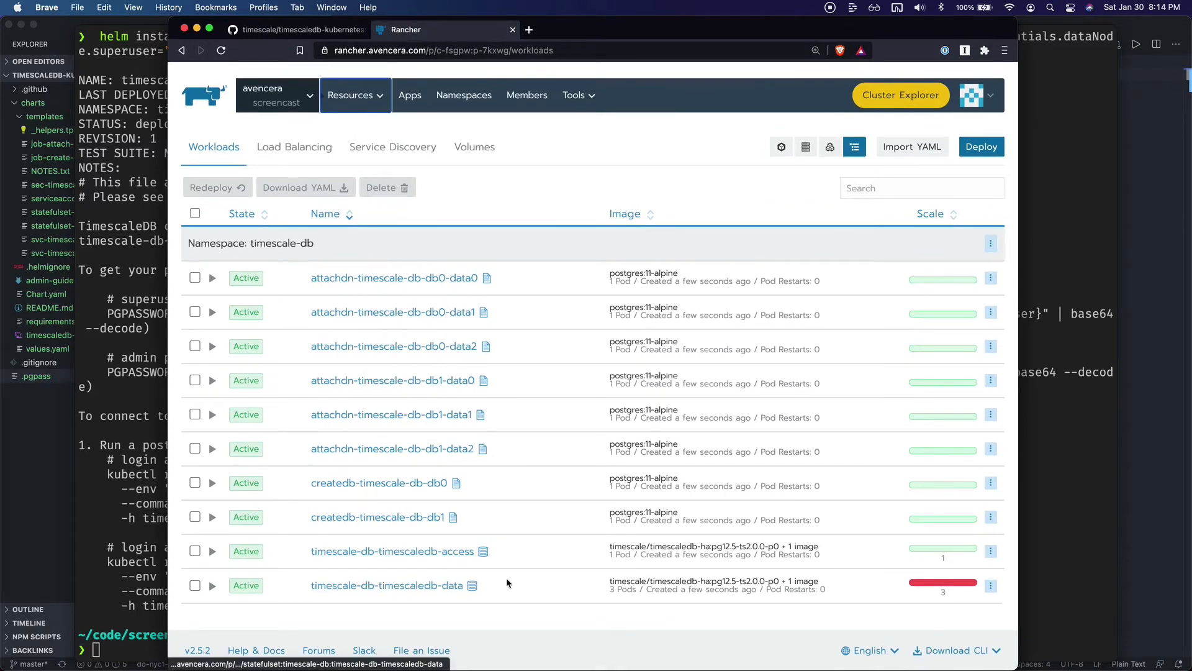
left_click(391, 551)
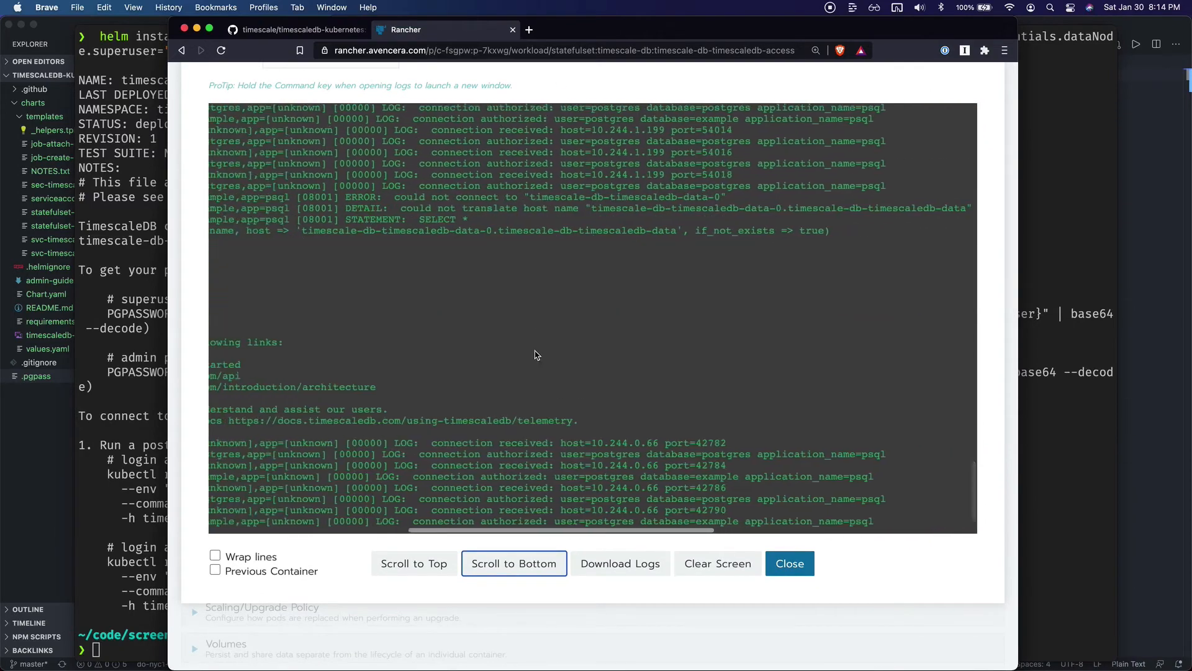
left_click(789, 564)
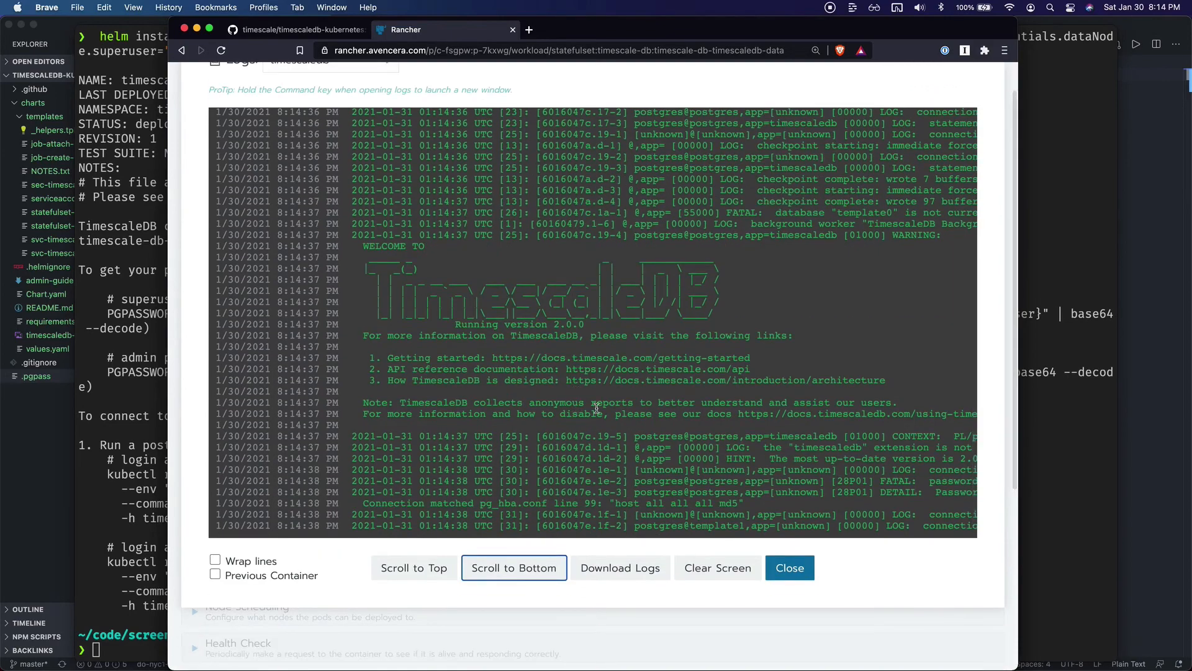
left_click(790, 567)
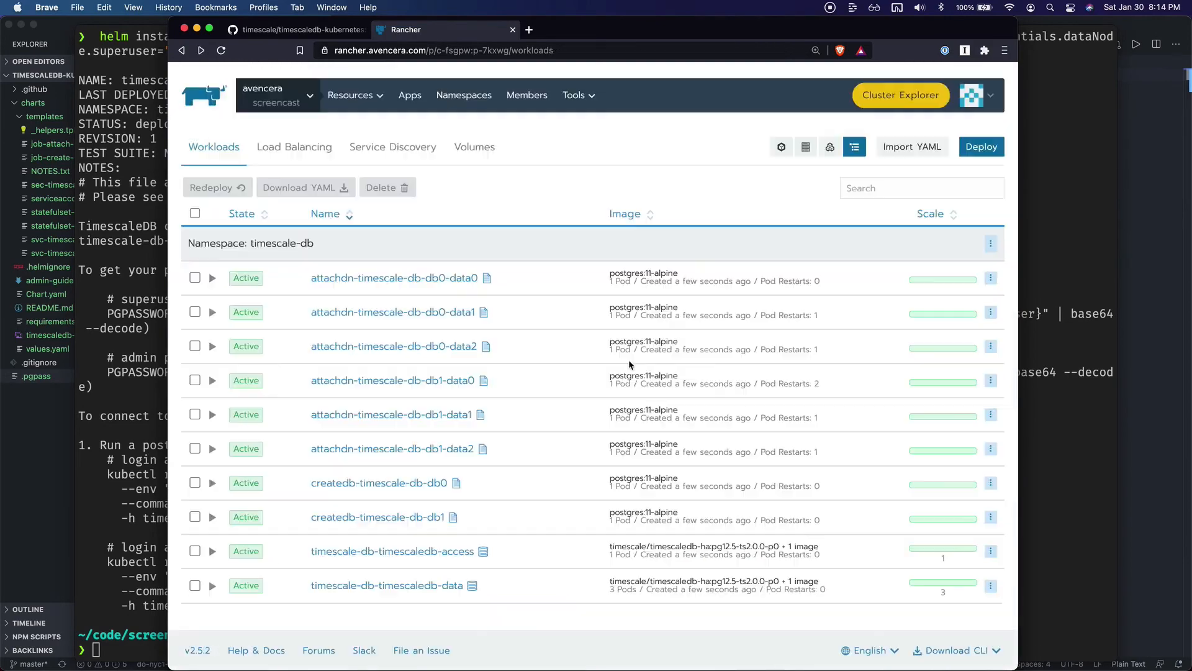
mouse_move(721, 280)
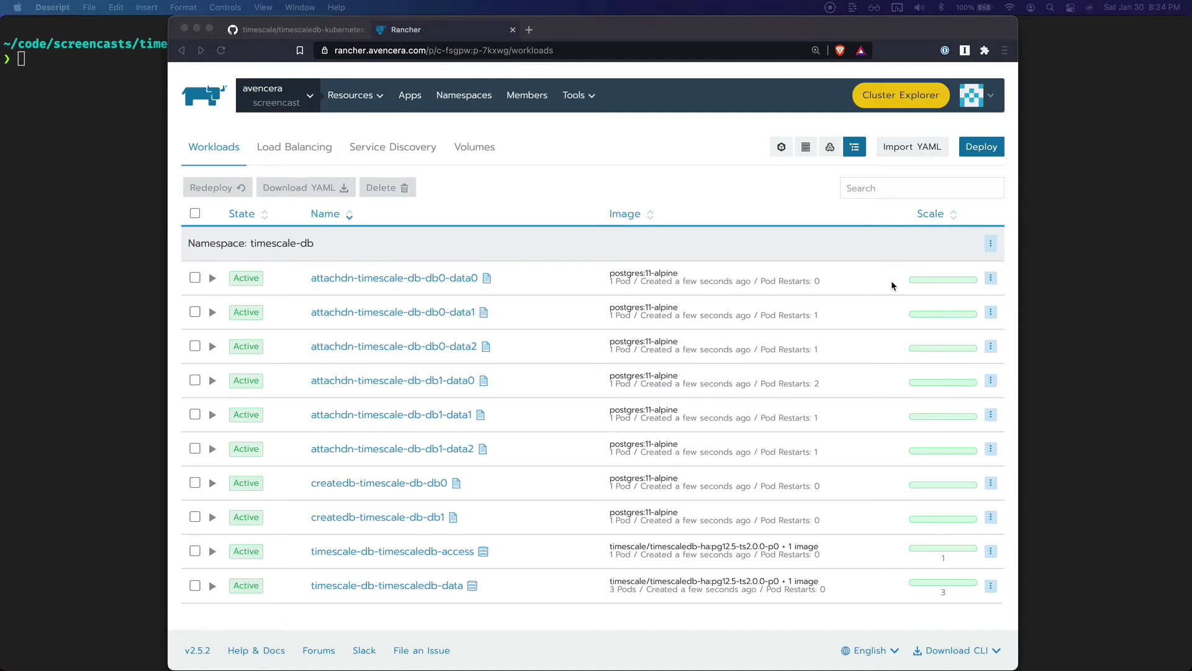
mouse_move(288, 125)
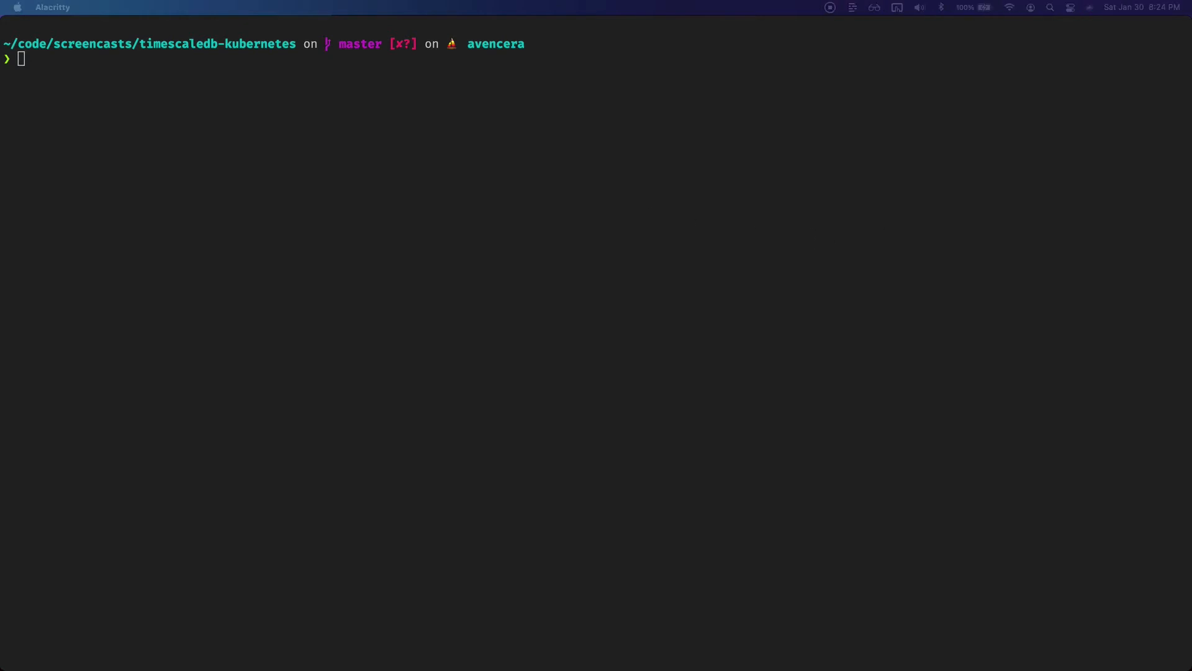
- Store the postgres superuser password from the secret in PGPASSWORD_POSTGRES and echo it
type("PGPASSWORD_POSTGRES=$(kubectl get secret --namespace timescale-db timescale-db-timescaledb-access -o jsonpath=\"{.data.password-superuser}\" | base64 --decode)")
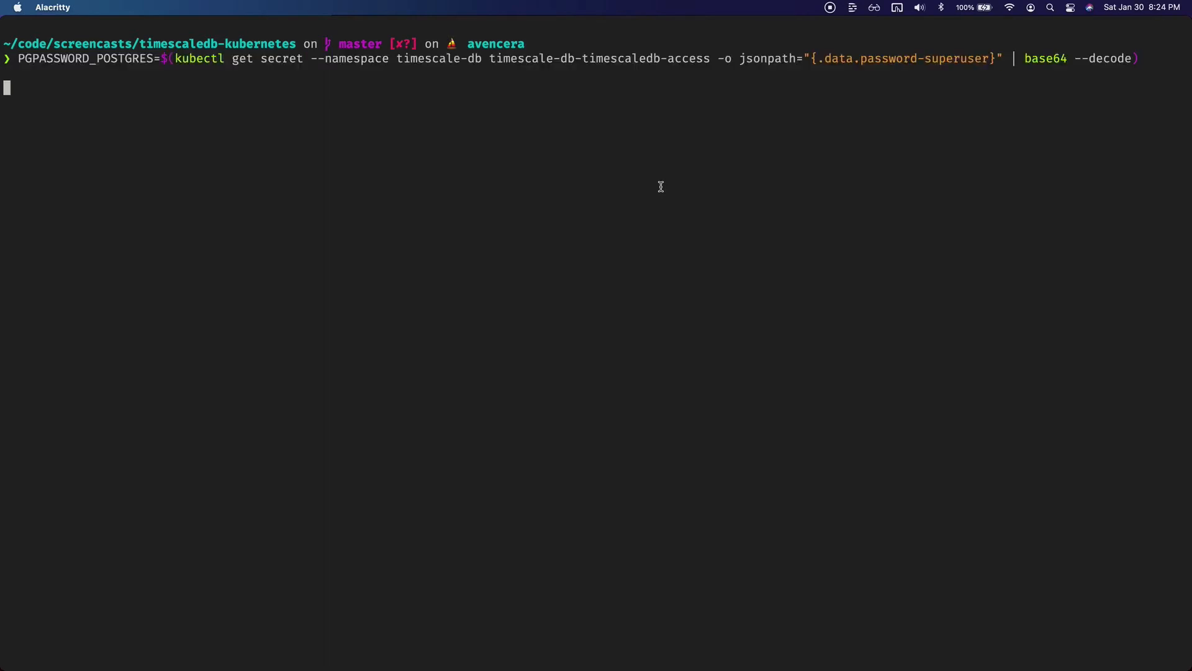
key("Return")
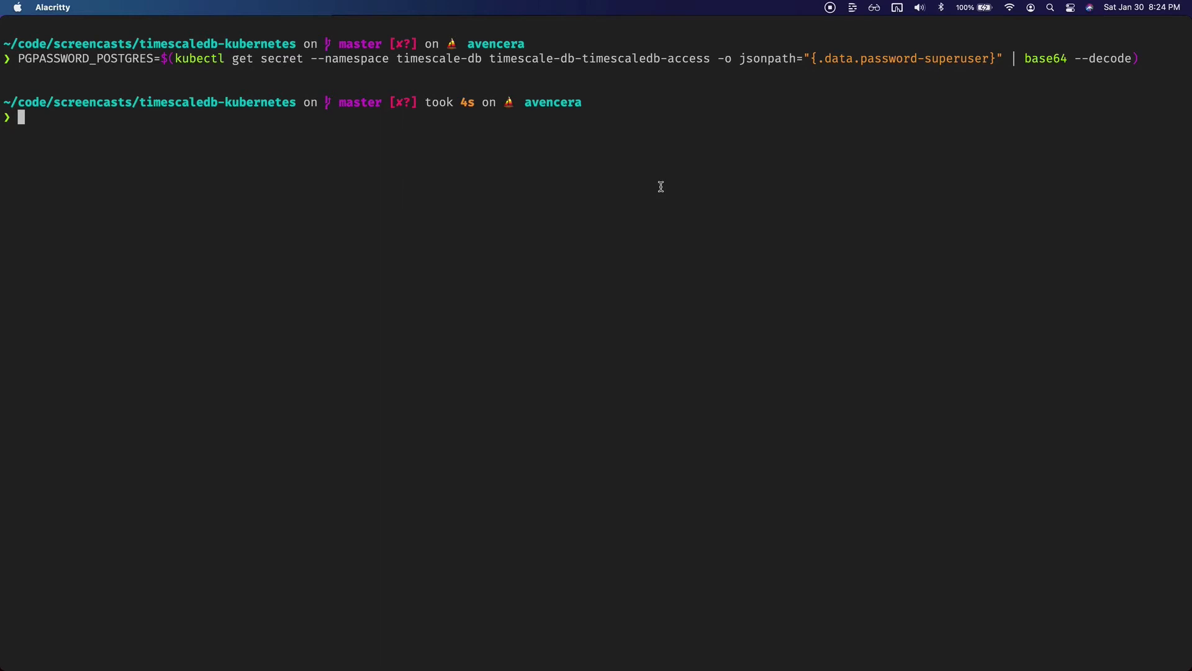
type("echo $PGPASSWORD_POSTGRES")
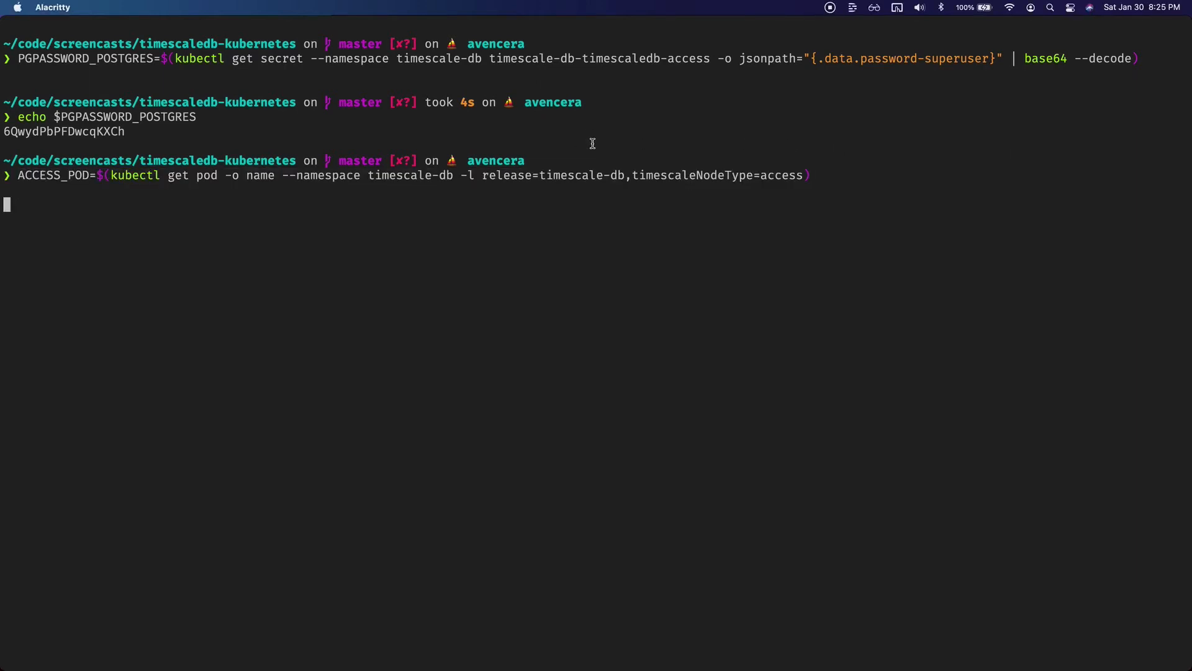
- Store the access pod name in ACCESS_POD and echo it as pod/timescale-db-timescaledb-access-0
key("Enter")
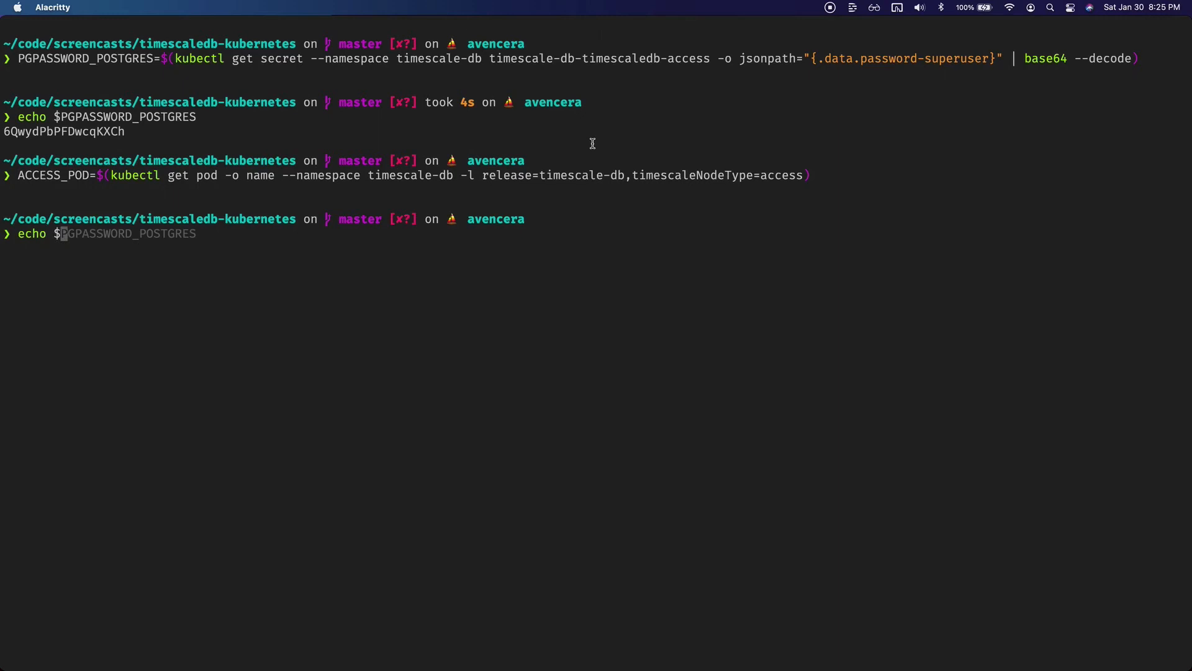
key("Enter")
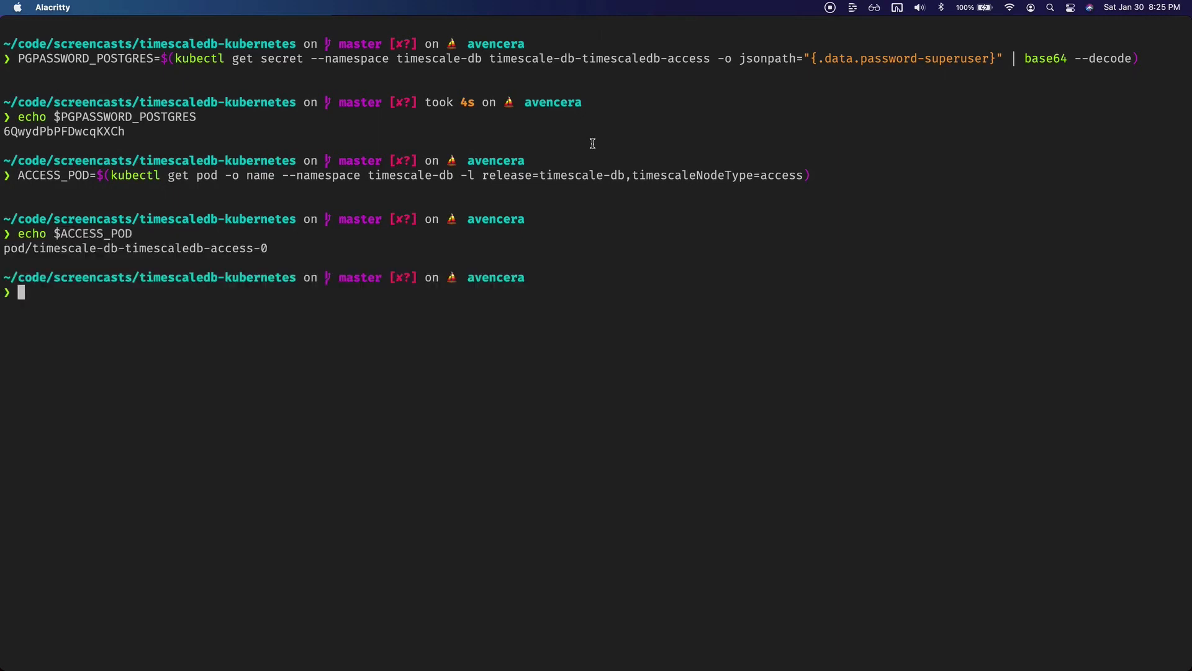
mouse_move(584, 139)
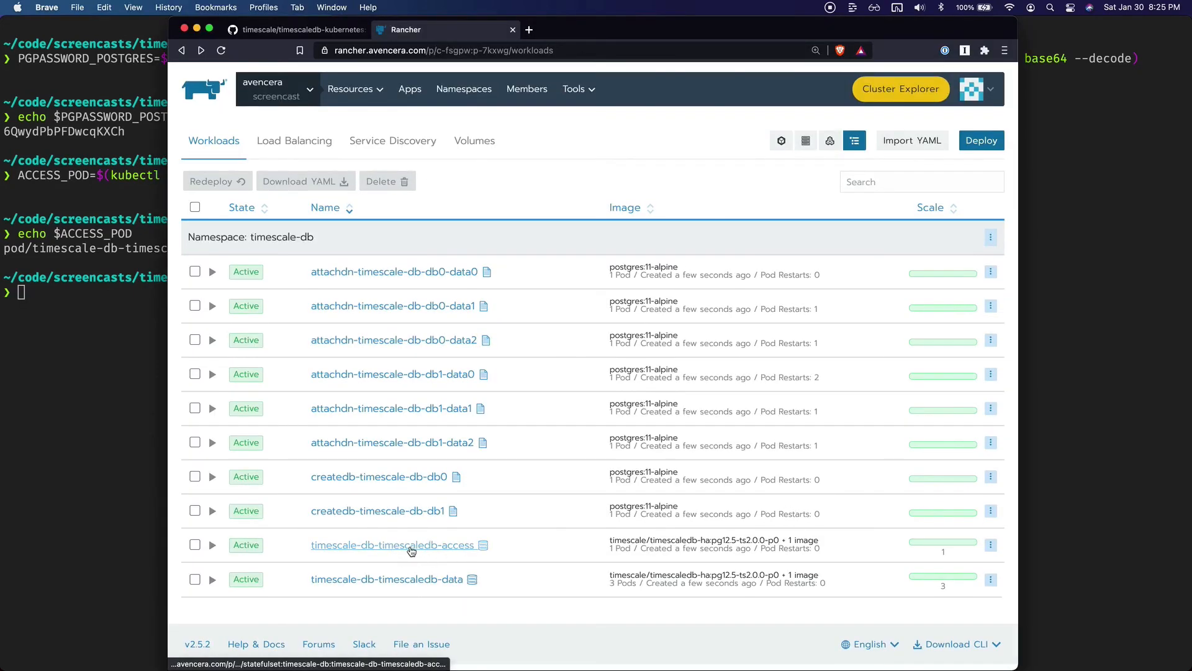
left_click(392, 545)
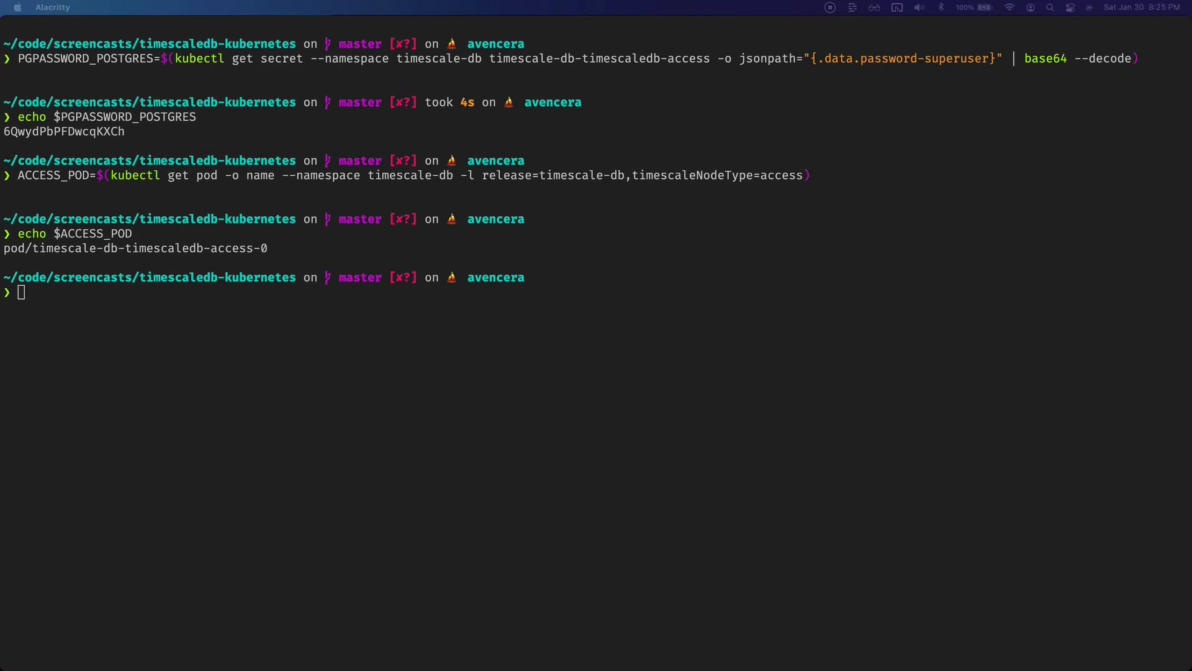
- Run kubectl port-forward $ACCESS_POD 3765:5432 in the timescale-db namespace
type("kubectl port-forward $ACCESS_POD 7000:5432 -n=logging")
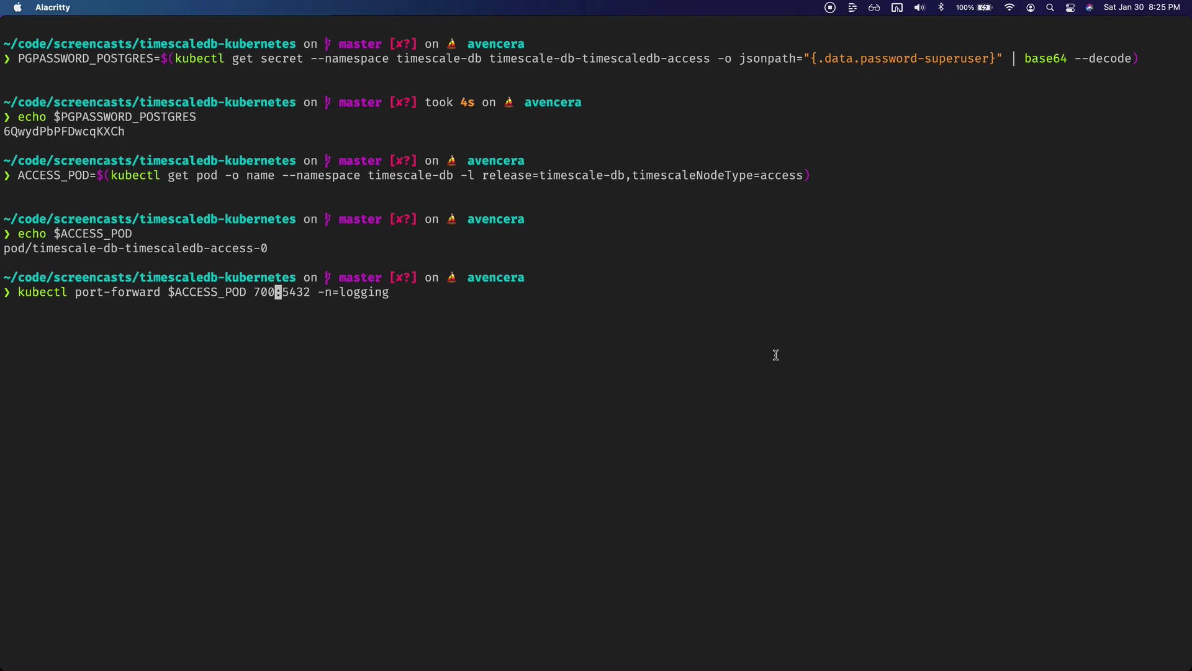
type("3765")
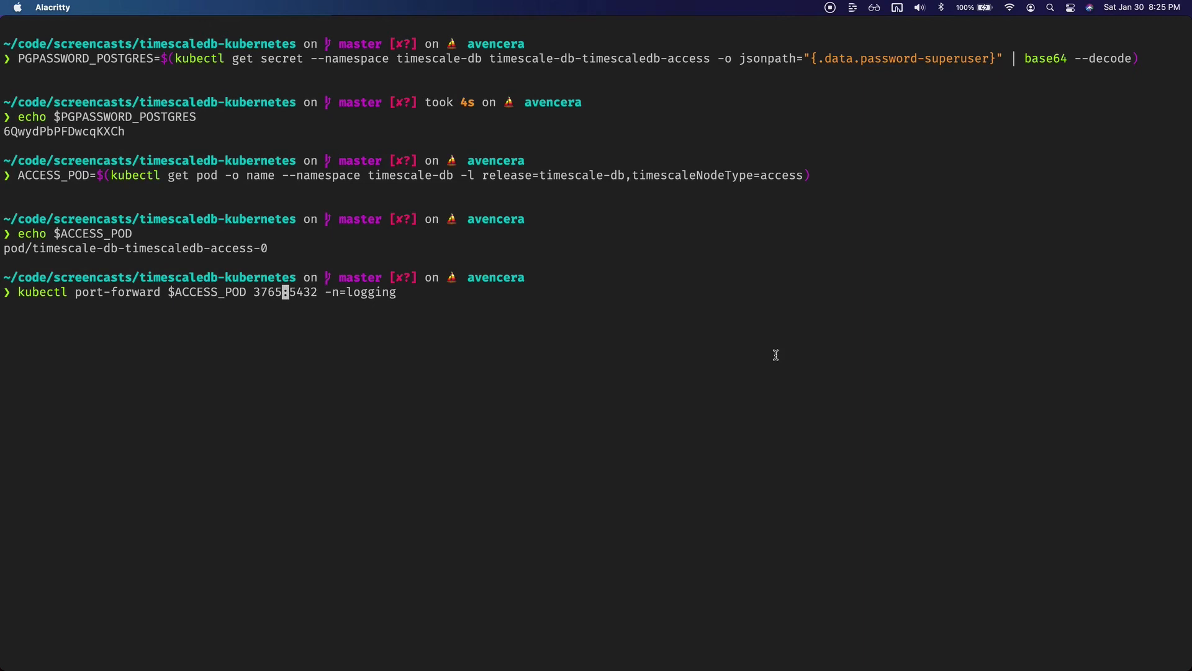
key("Enter")
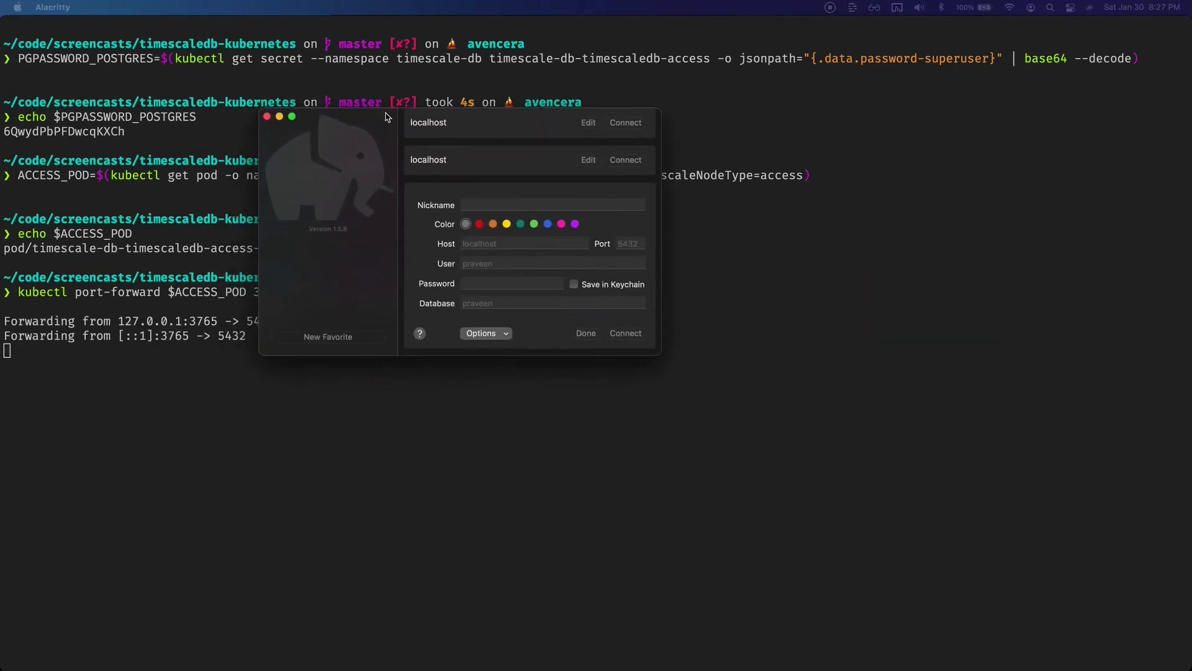
- Fill the new favorite with nickname timescale-db, port 3765 and user postgres
left_click(553, 204)
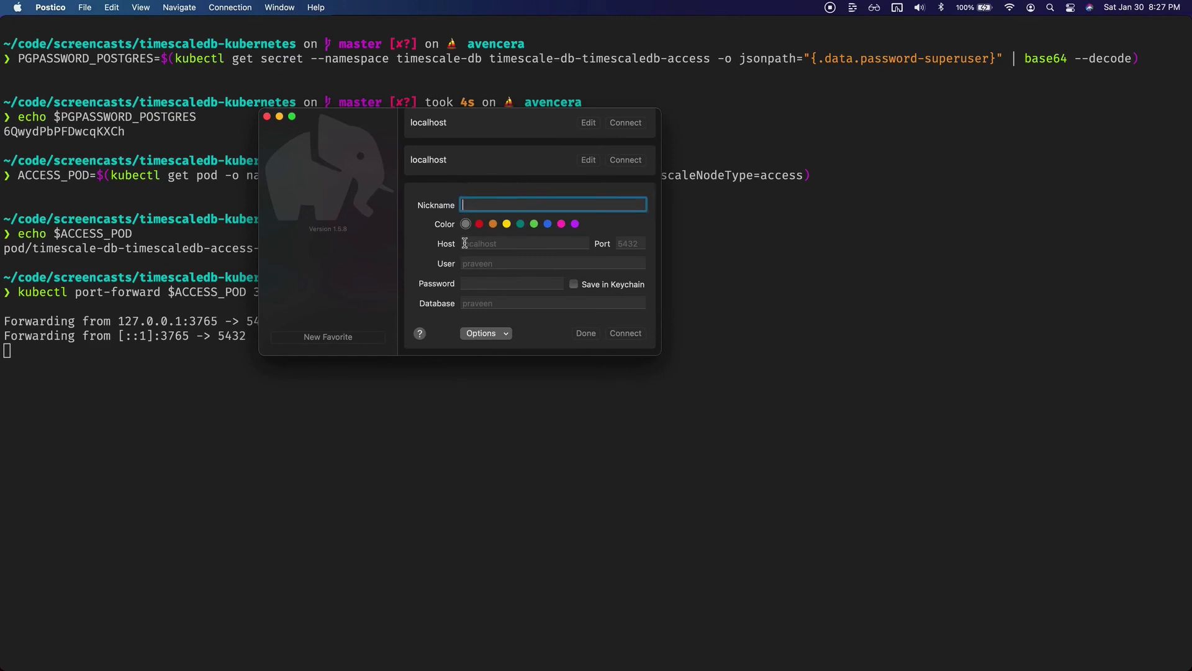
type("timescale-db")
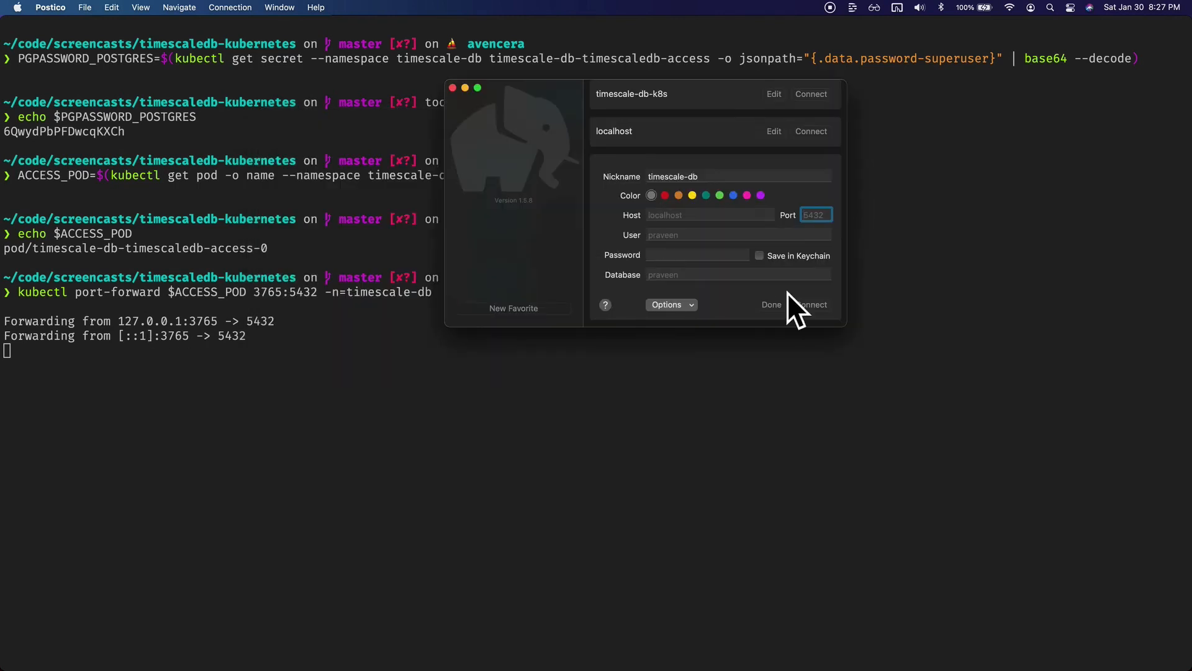
mouse_move(790, 298)
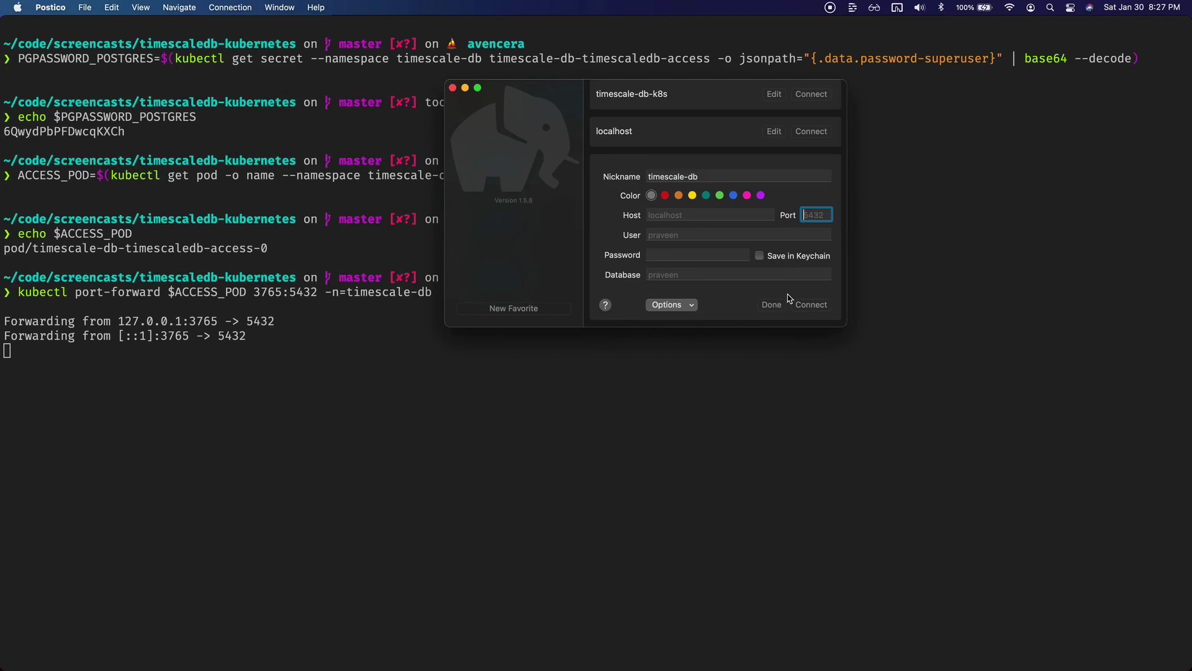
type("37")
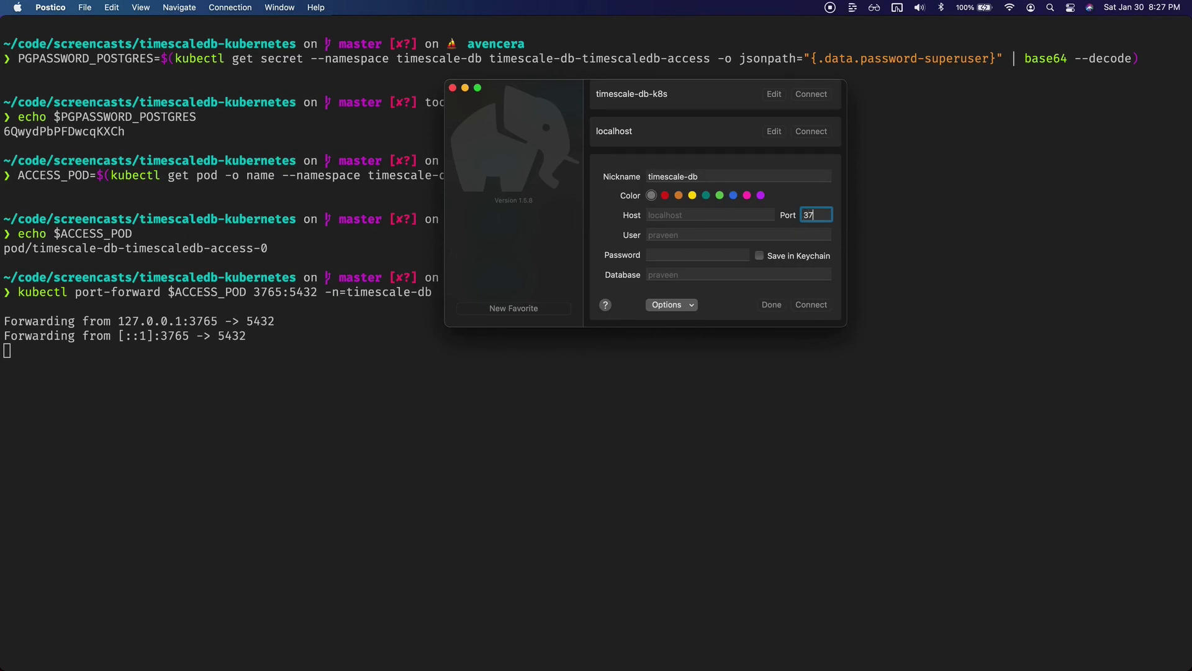
type("postg")
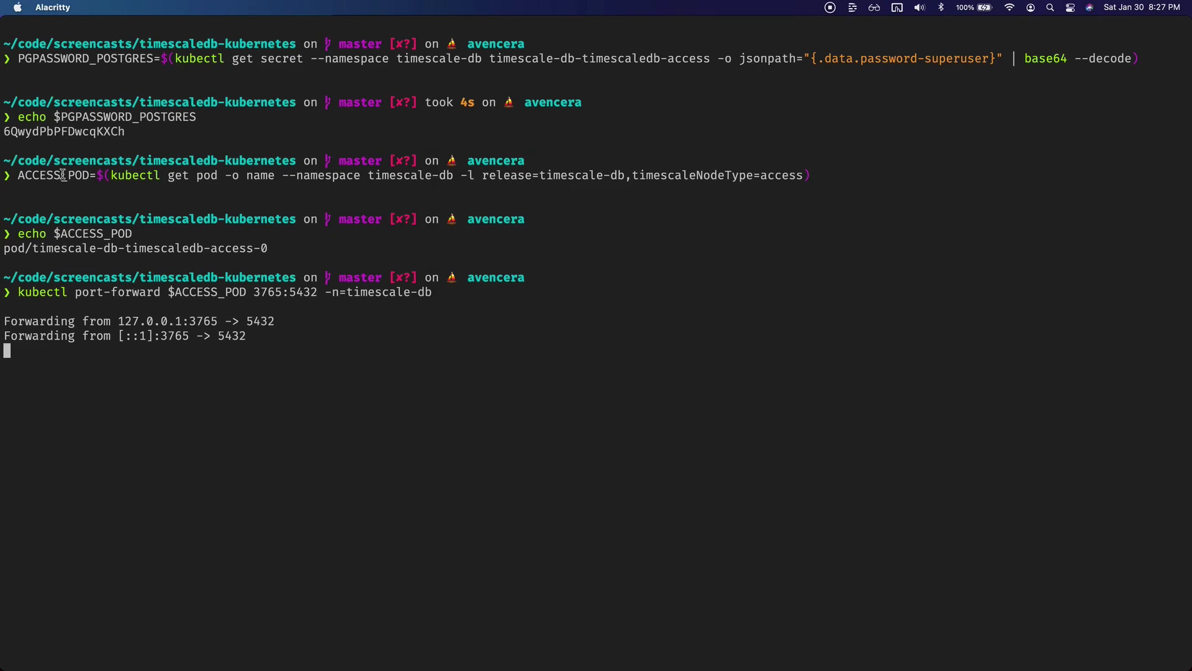
- Paste the superuser password copied from the terminal and connect
double_click(64, 132)
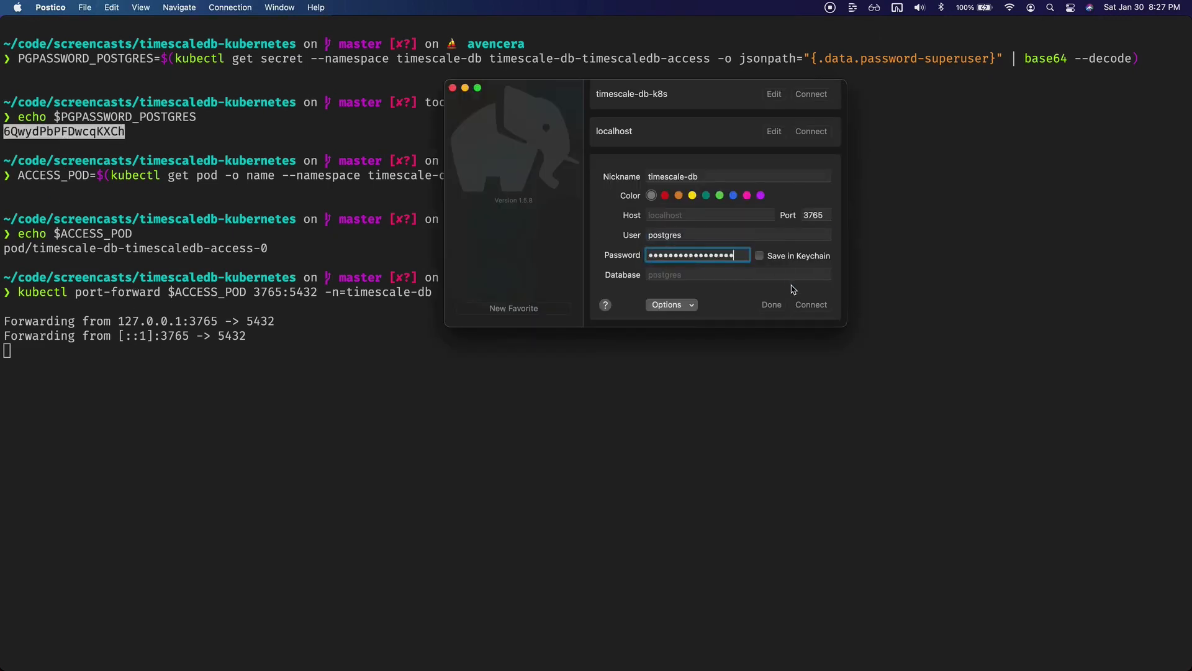
left_click(812, 304)
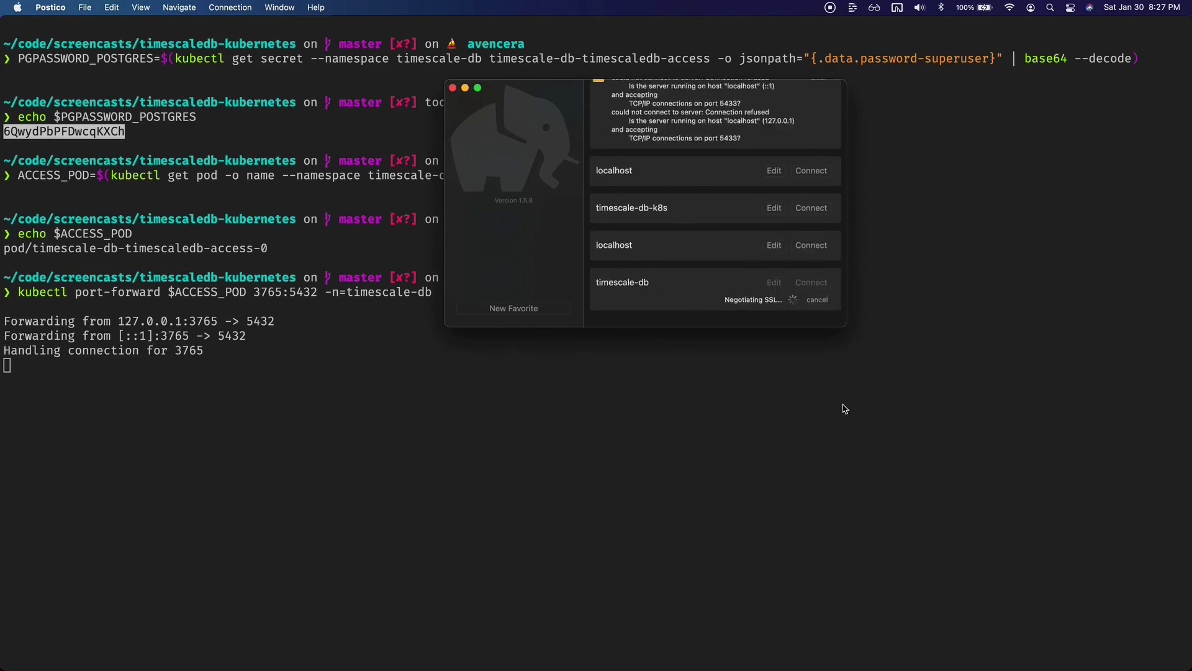
- View the postgres database's schema list, including _timescaledb_catalog, pg_catalog and information_schema
left_click(811, 282)
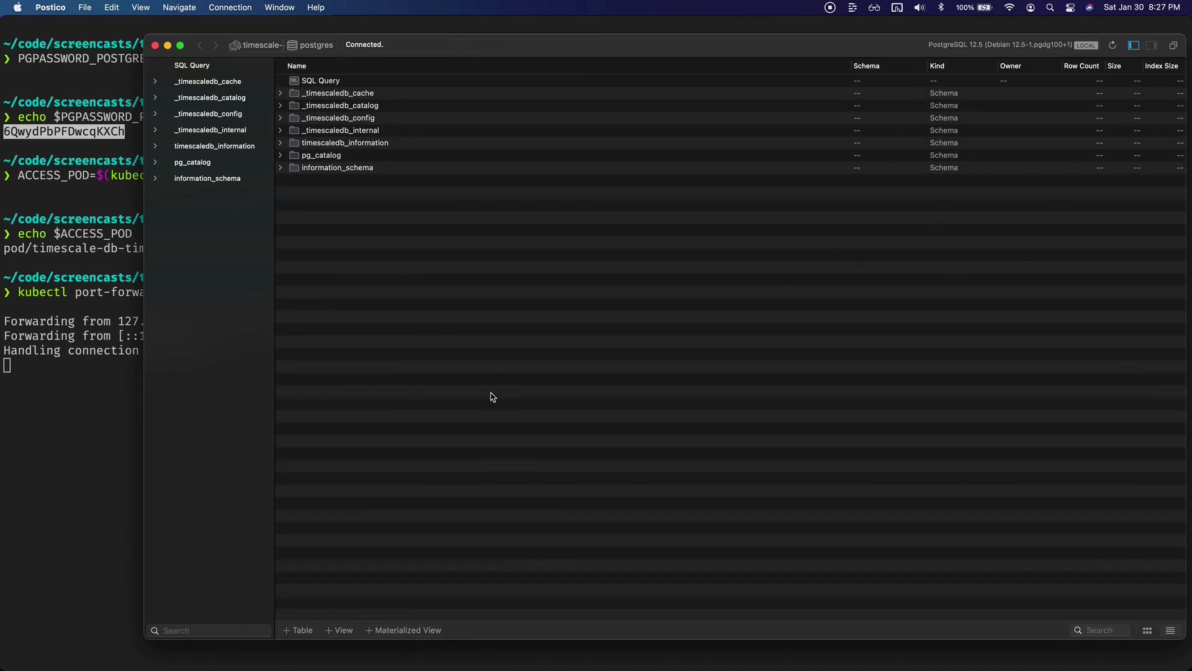
mouse_move(687, 521)
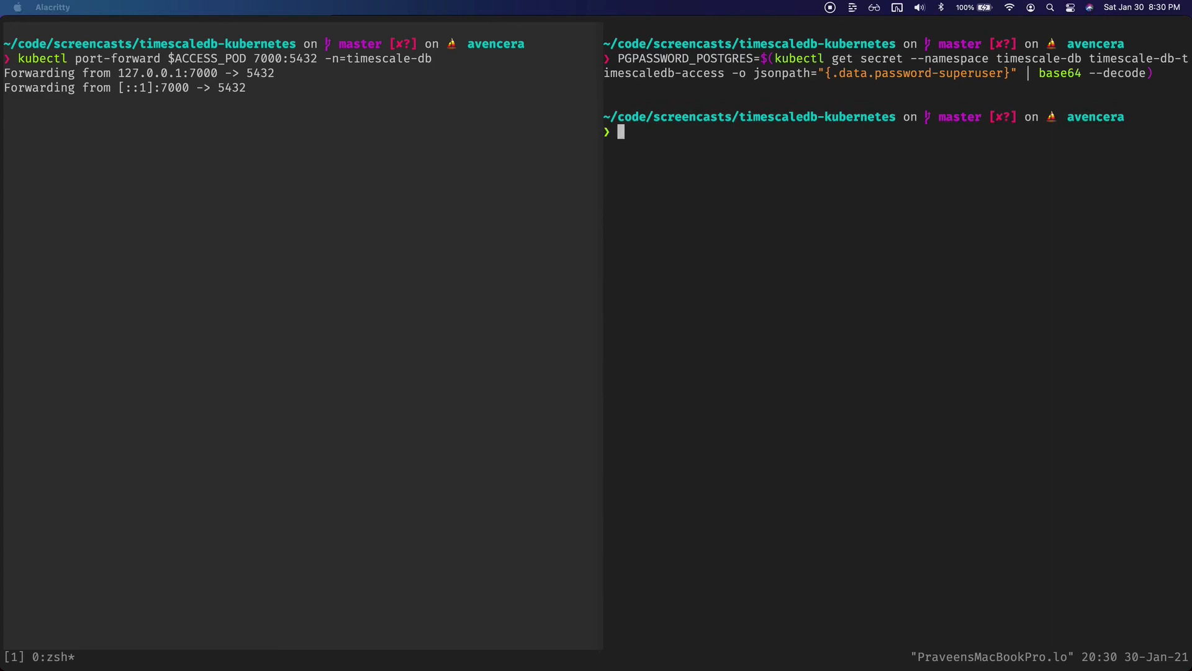
- Set ACCESS_POD from kubectl get pod in the timescale-db namespace by release label
type("ACCESS_POD=$(kubectl get pod -o name --namespace timescale-db -l release=timescale-db,timescaleNodeType=access)")
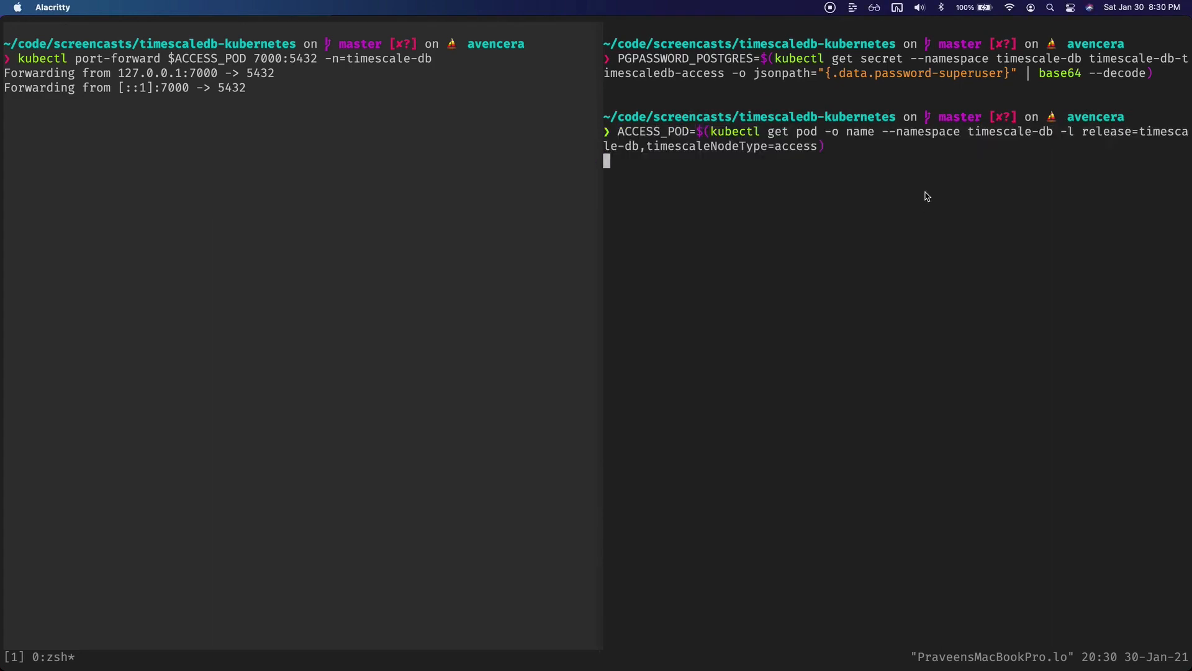
key("Return")
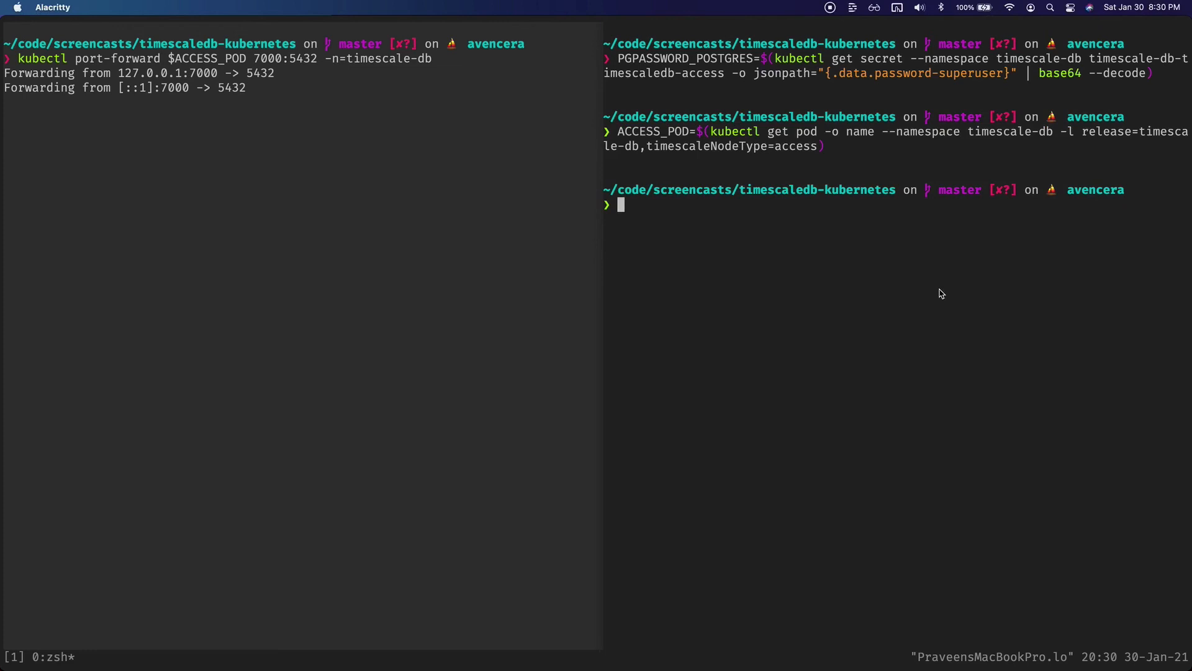
- Exec psql -U postgres inside the access pod and list tables with \dt, finding no relations
type("kubectl exec -i --tty --namespace timescale-db ${ACCESS_POD} -- psql -U postgres")
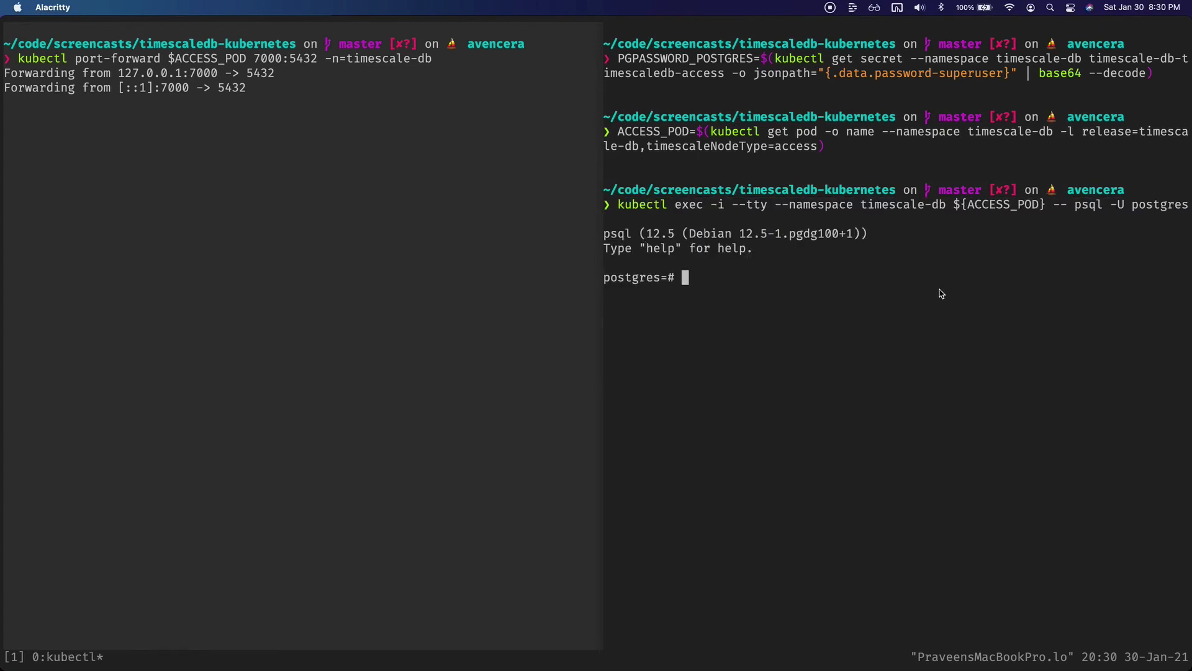
type("\\dt")
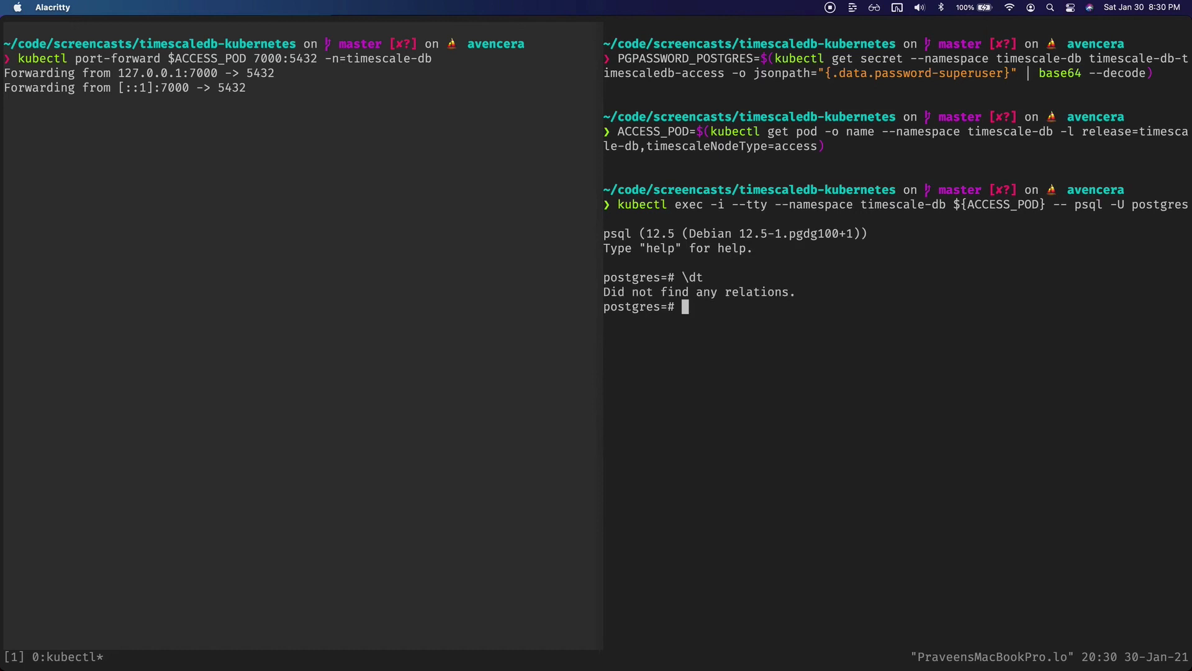